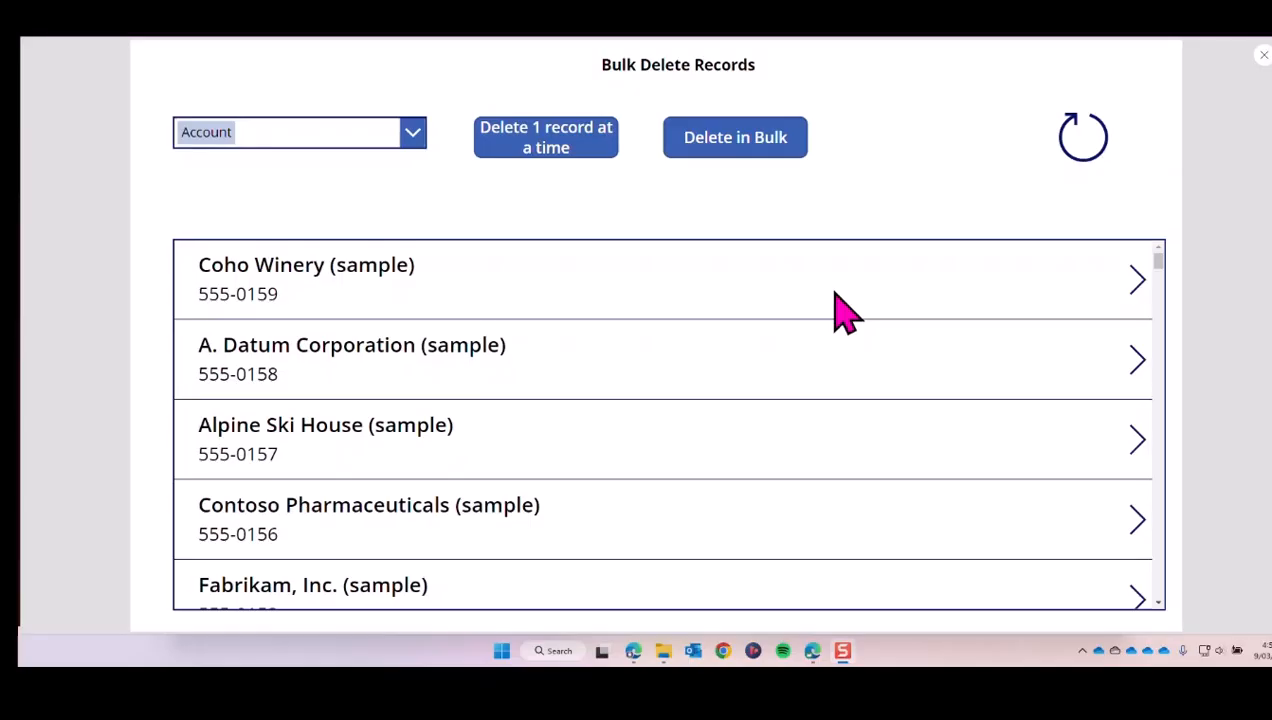
mouse_move(965, 463)
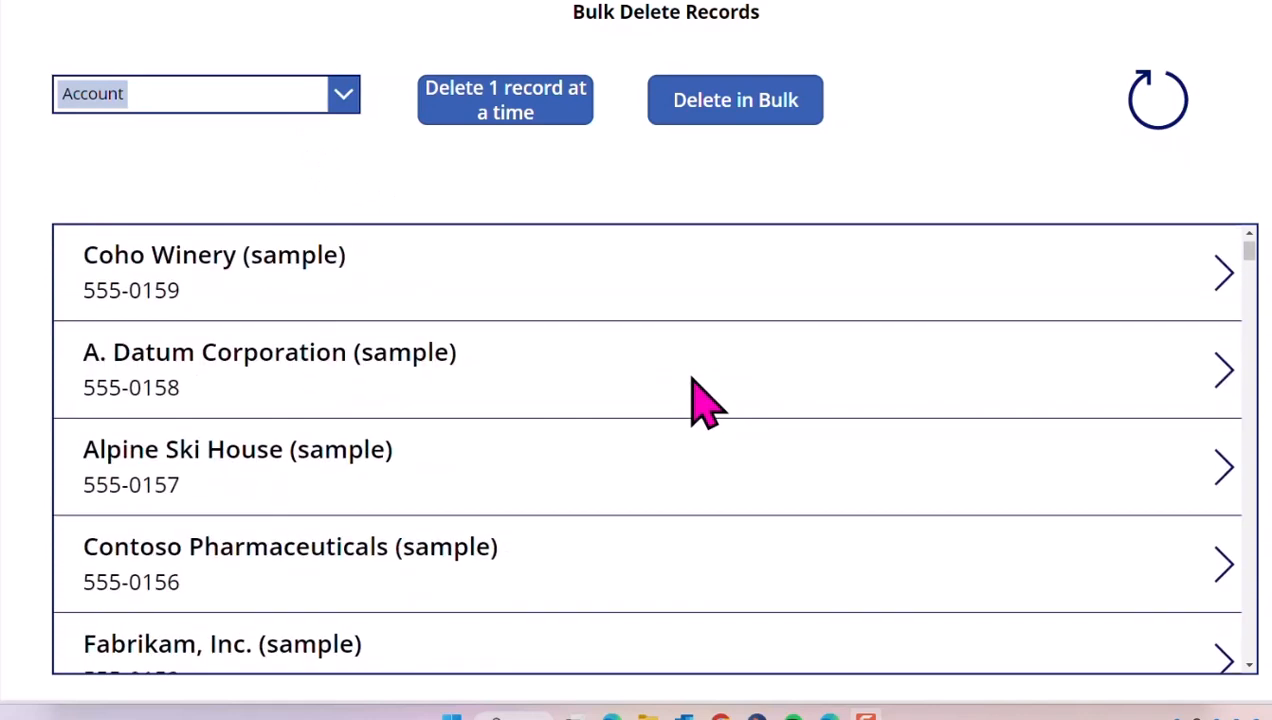
mouse_move(615, 390)
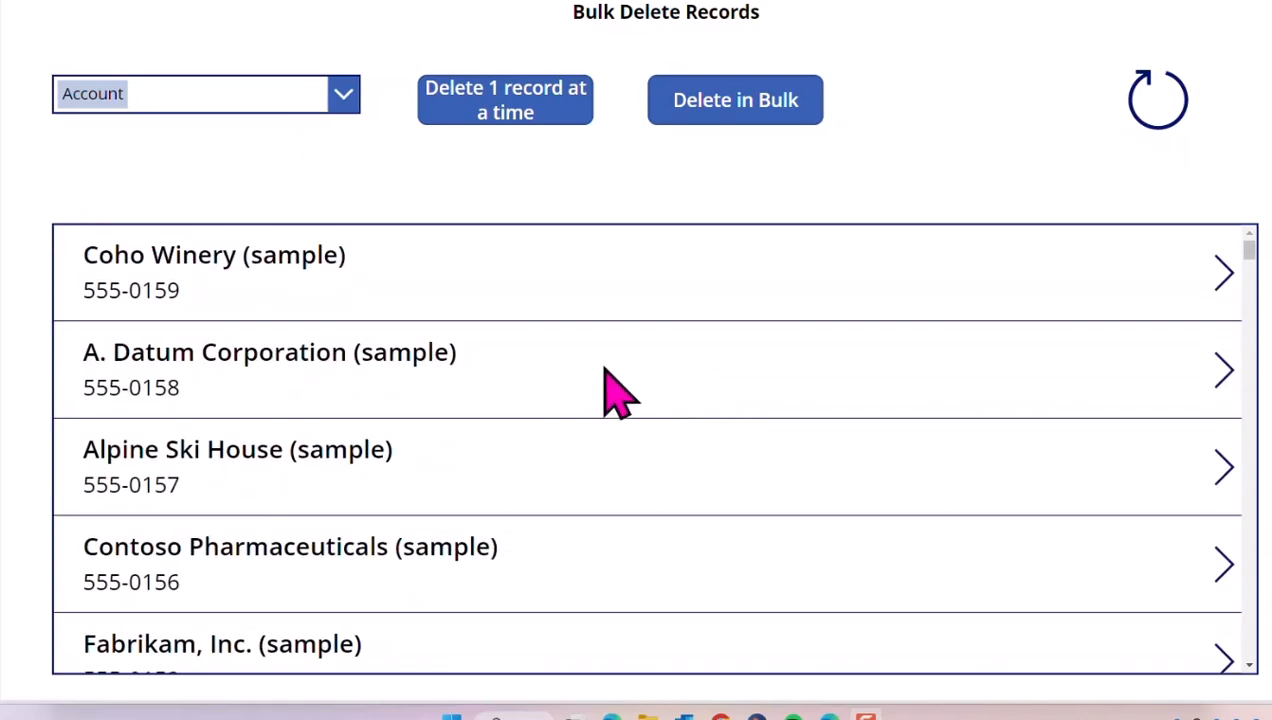
mouse_move(580, 345)
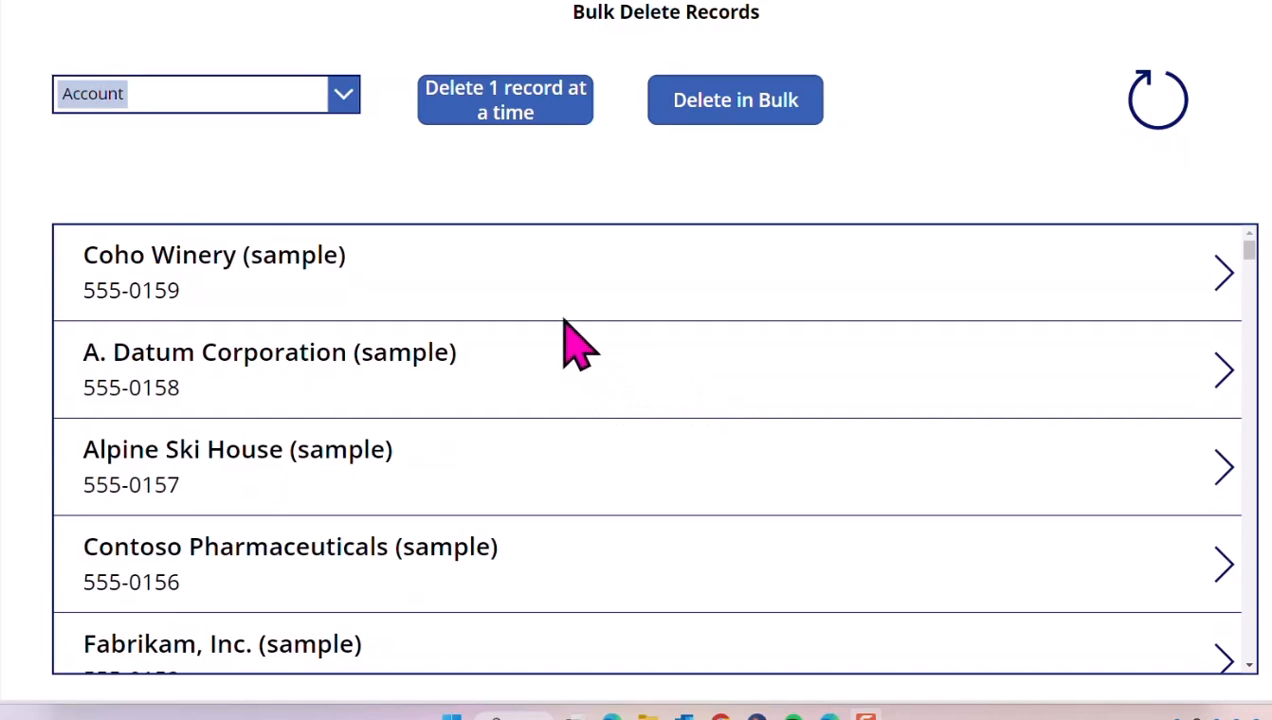
mouse_move(548, 258)
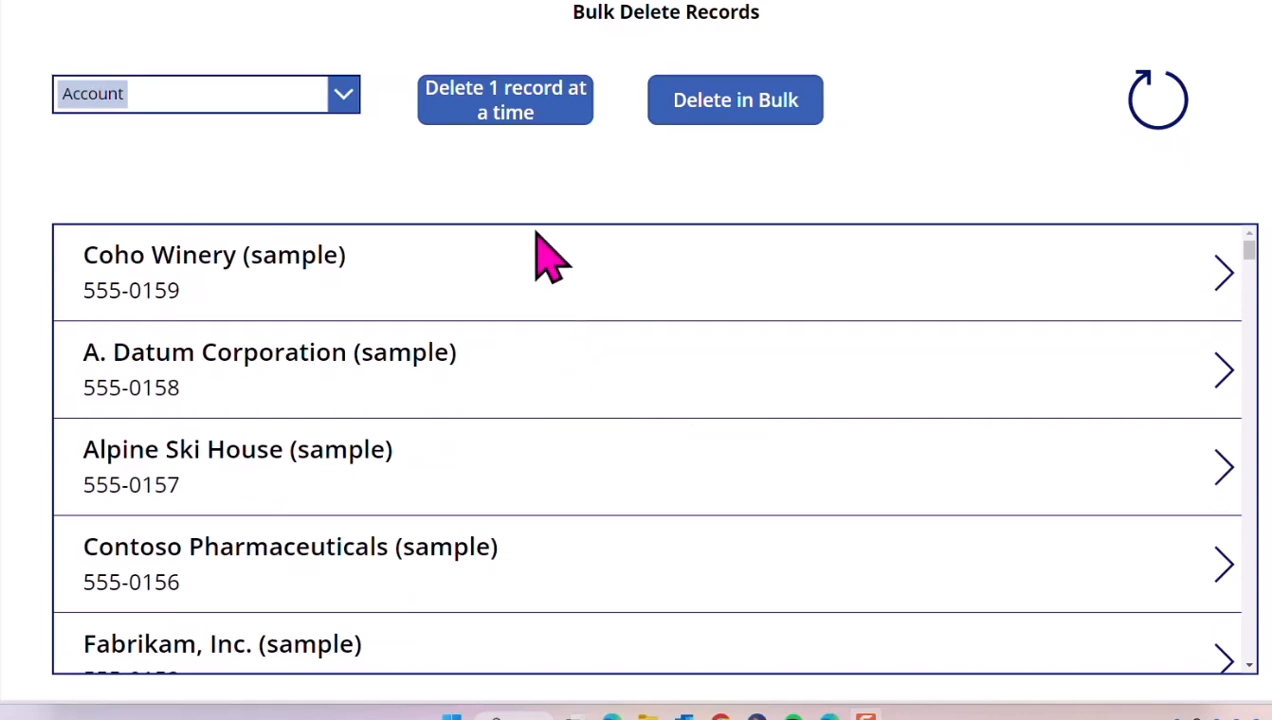
mouse_move(563, 185)
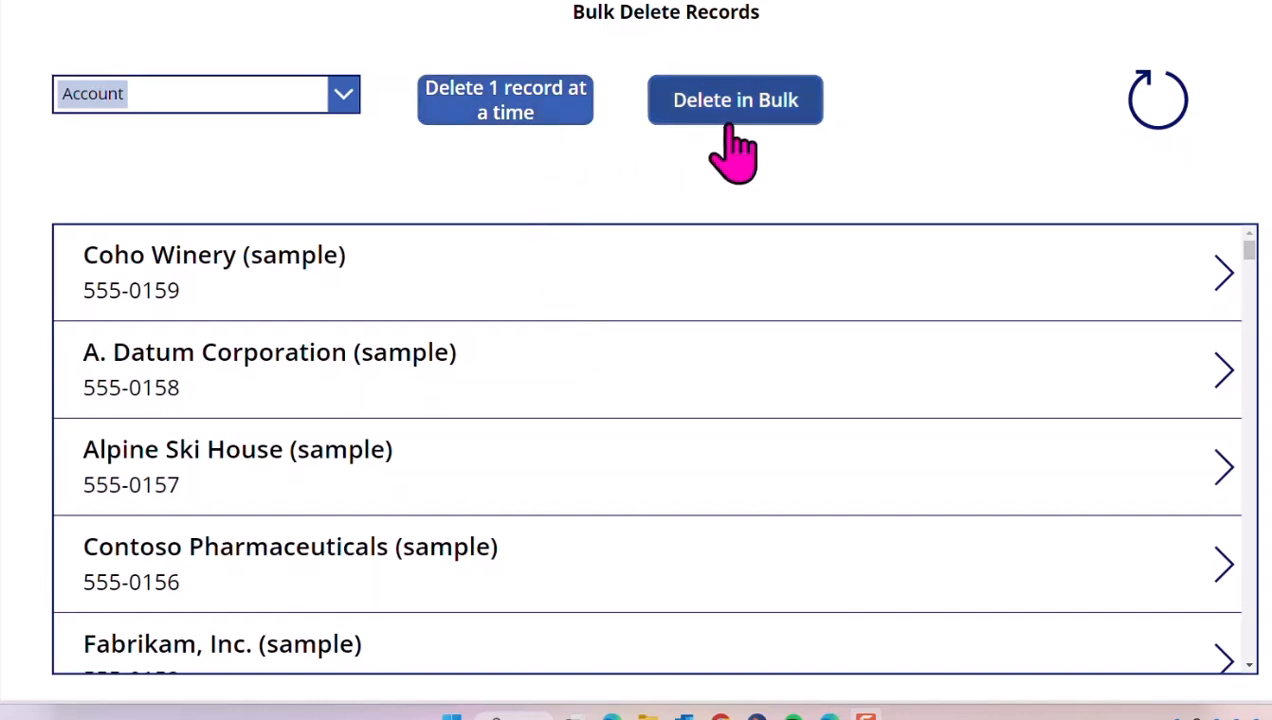
mouse_move(595, 185)
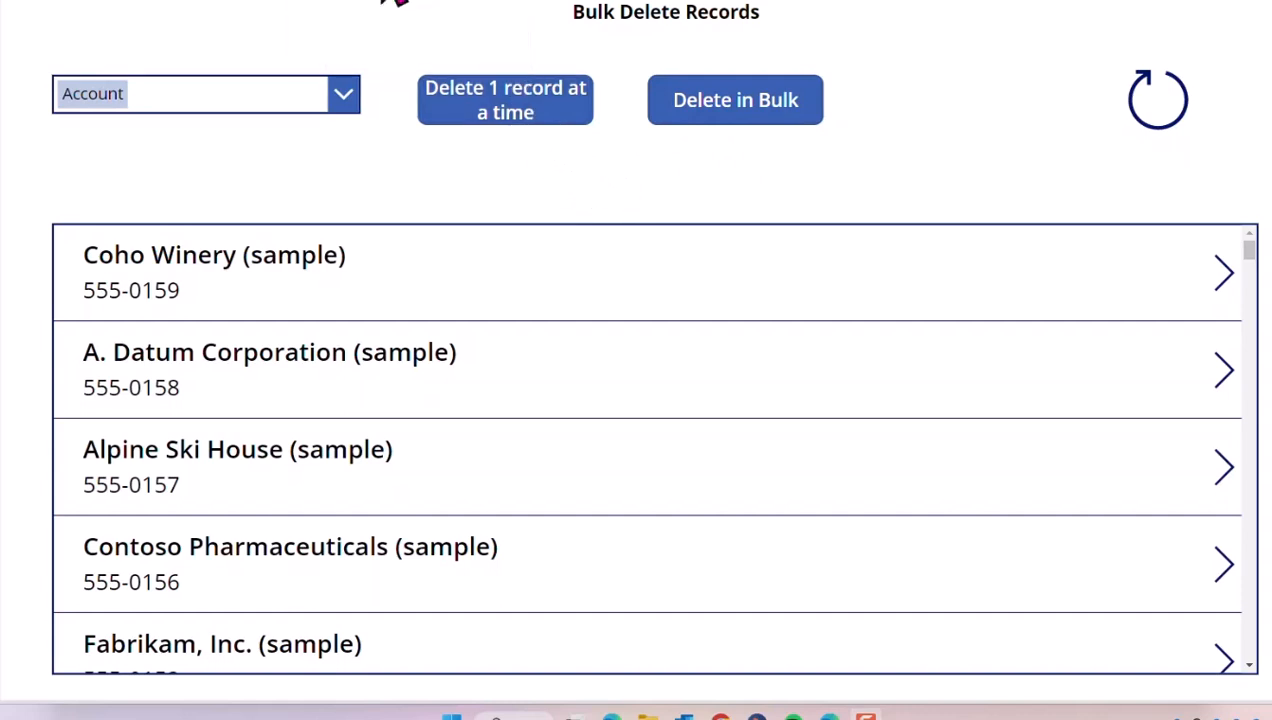
mouse_move(370, 305)
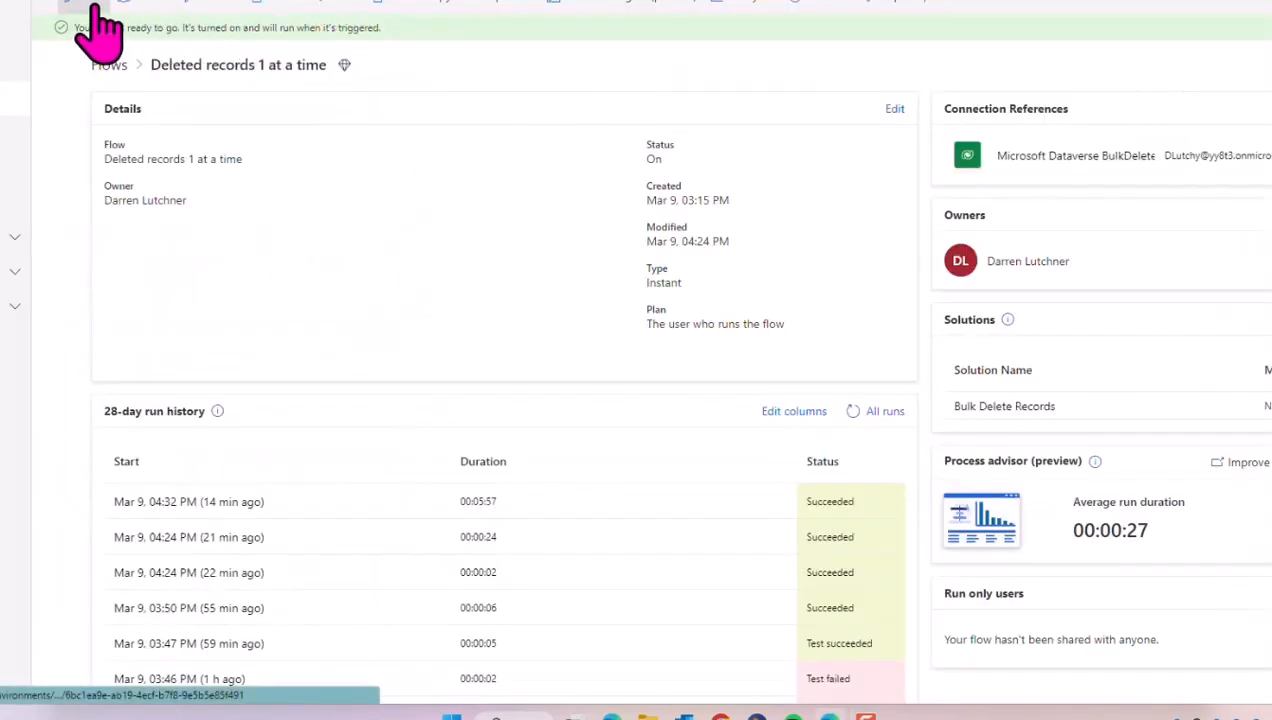
Step: Step a bulk deletion of all Account records to its review page, then cancel it unsubmitted
click(893, 108)
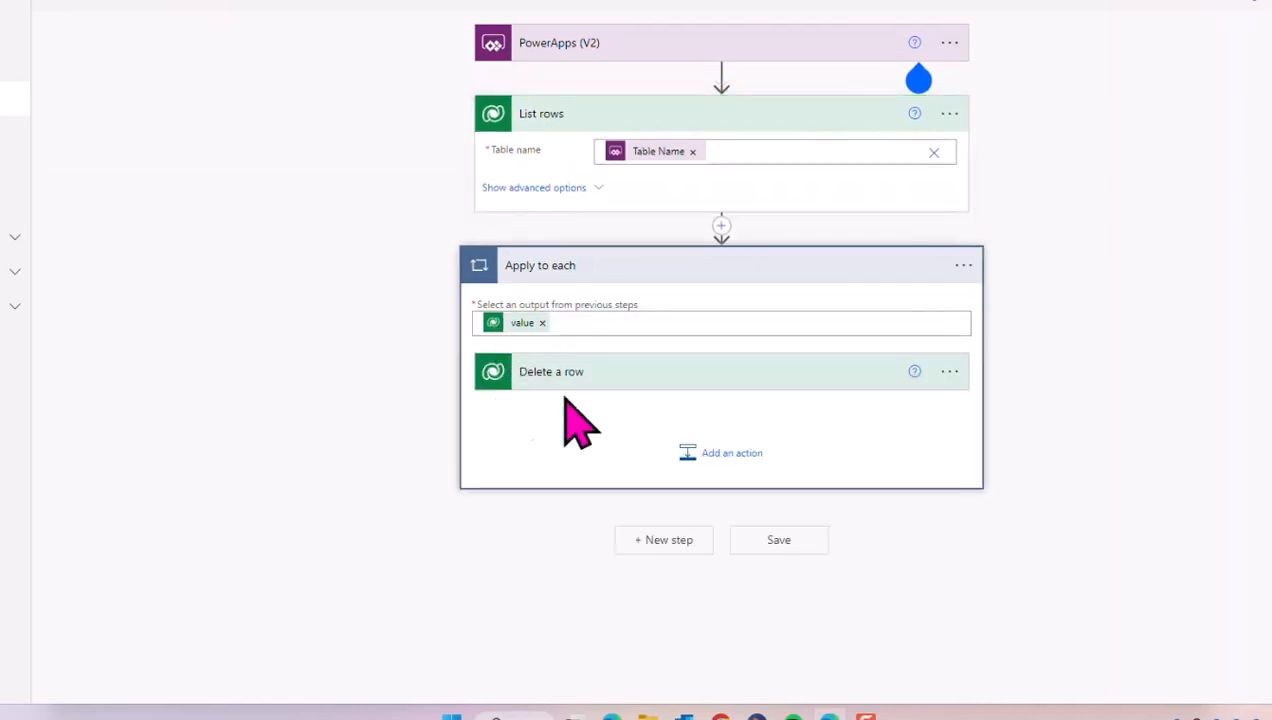
click(551, 371)
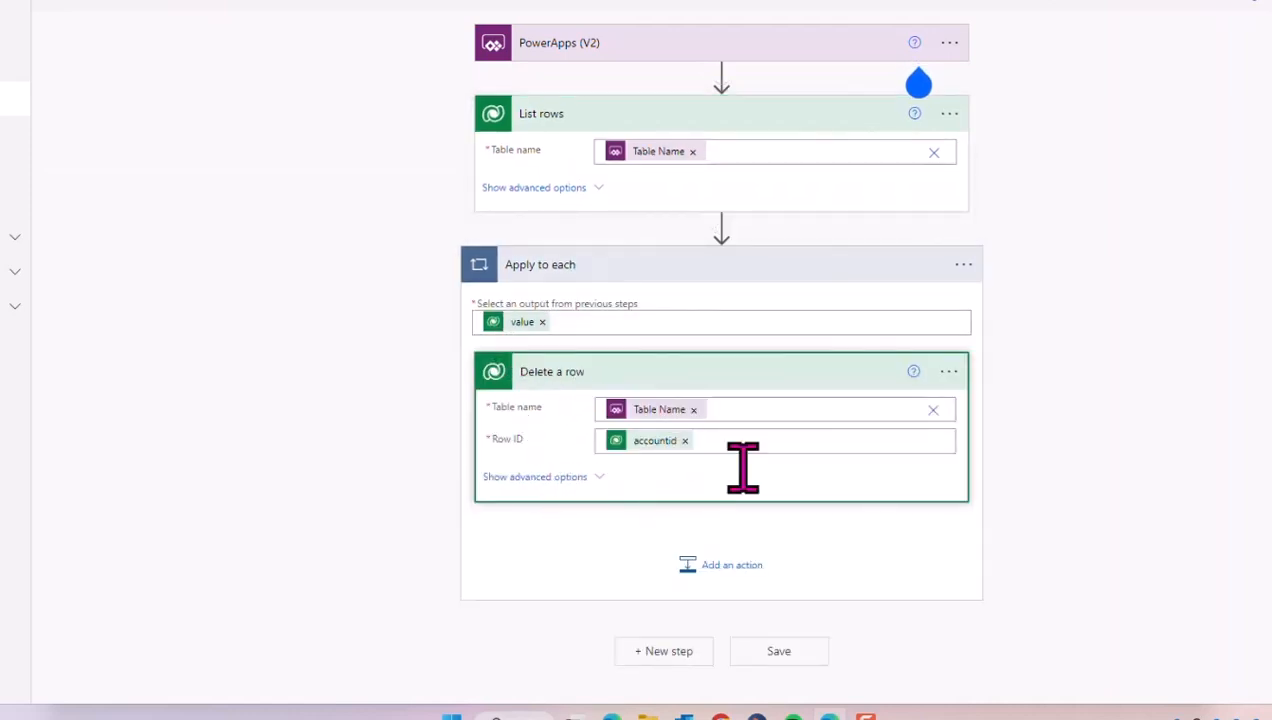
mouse_move(595, 405)
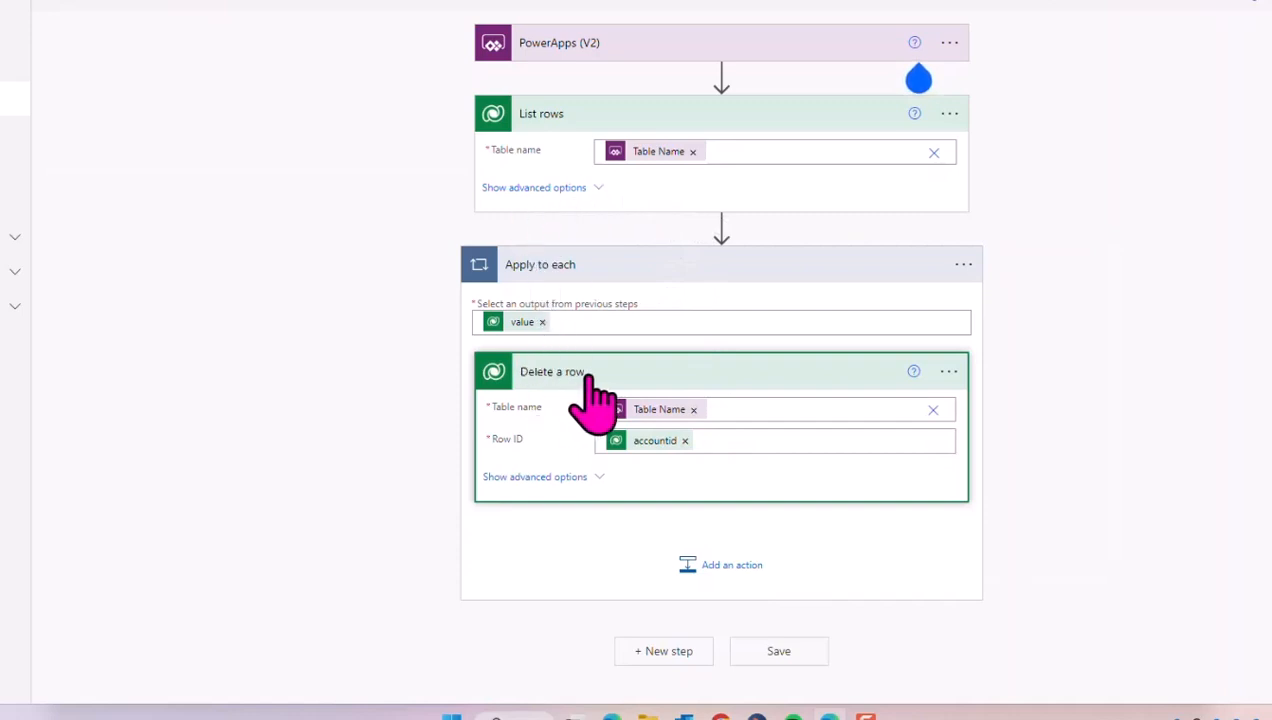
mouse_move(695, 358)
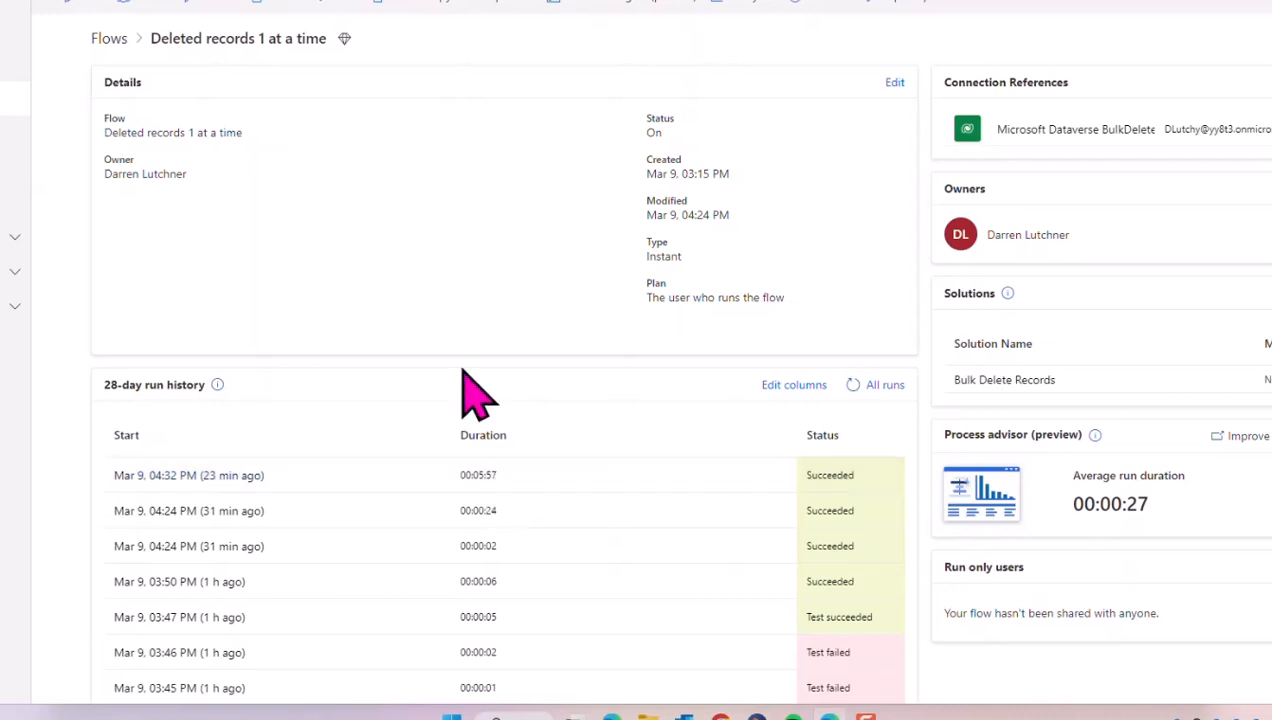
mouse_move(165, 30)
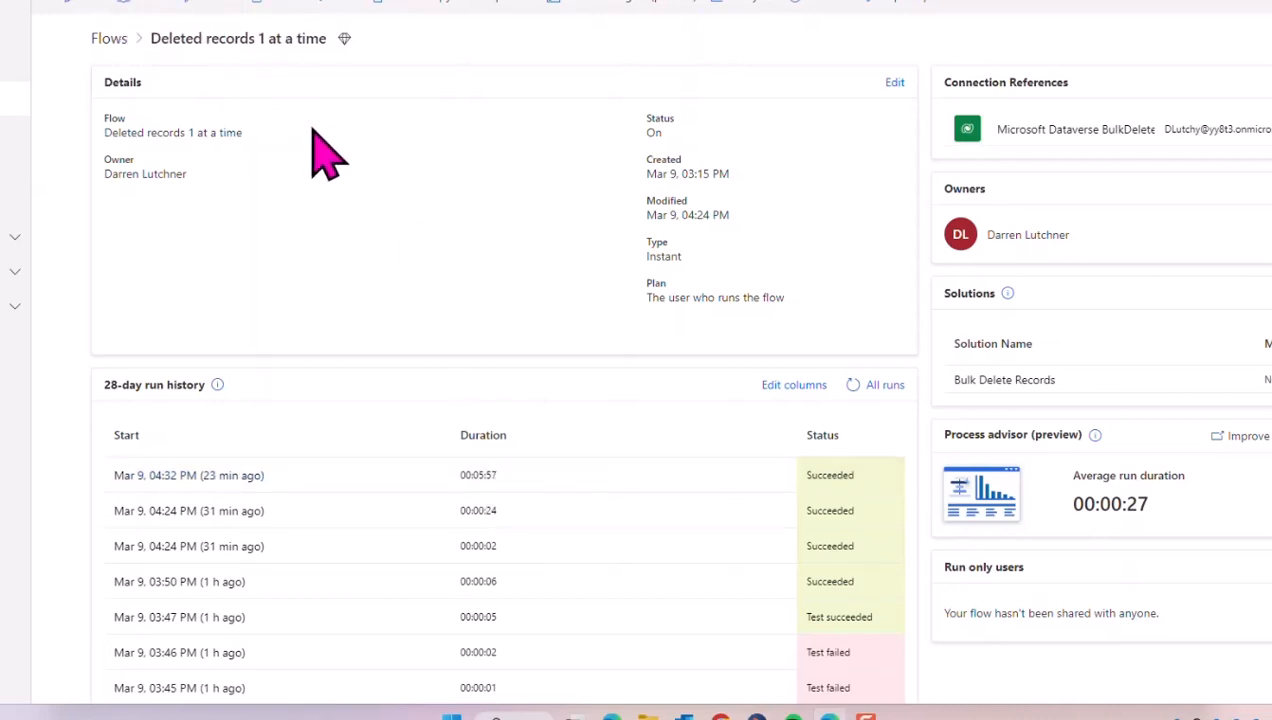
mouse_move(290, 48)
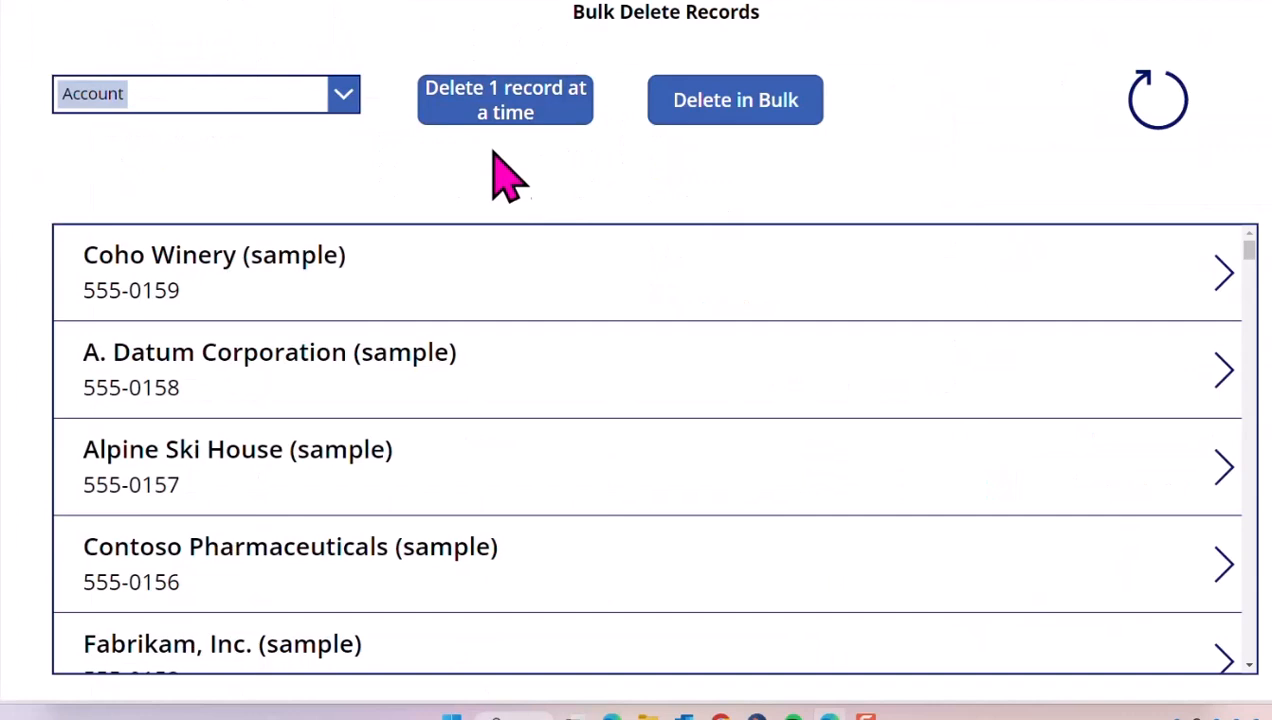
mouse_move(518, 168)
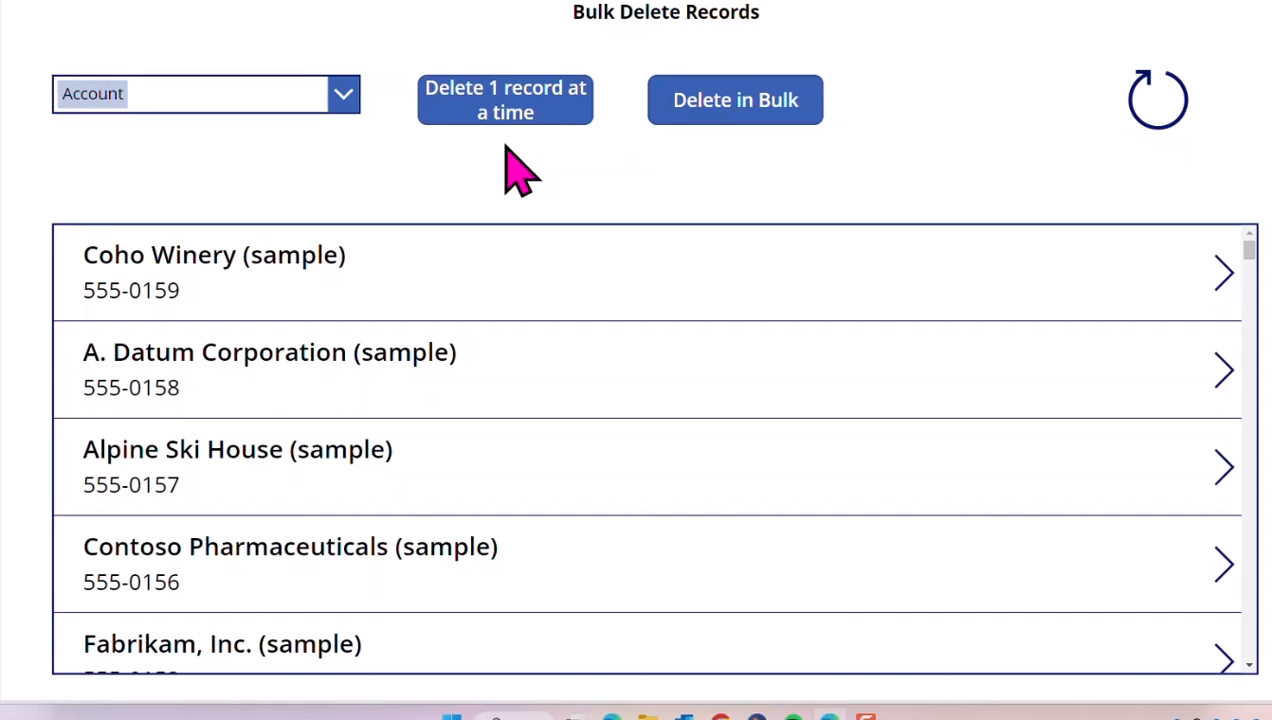
mouse_move(615, 160)
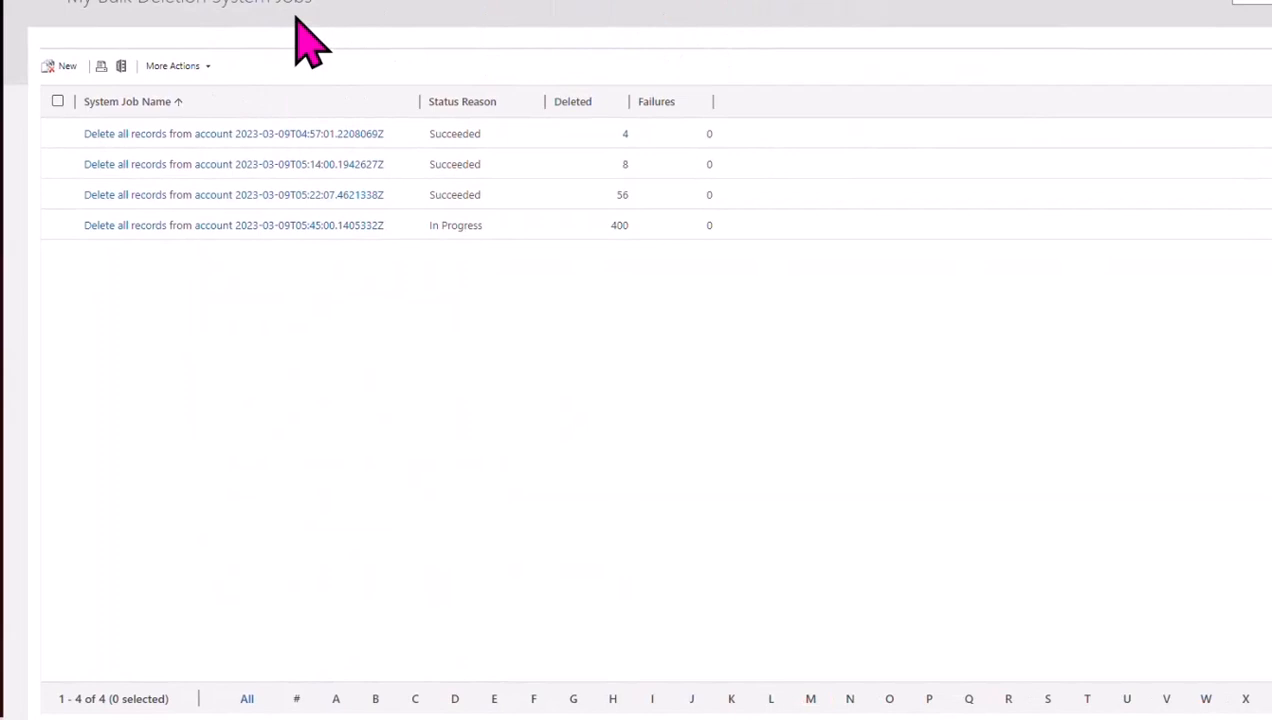
mouse_move(380, 25)
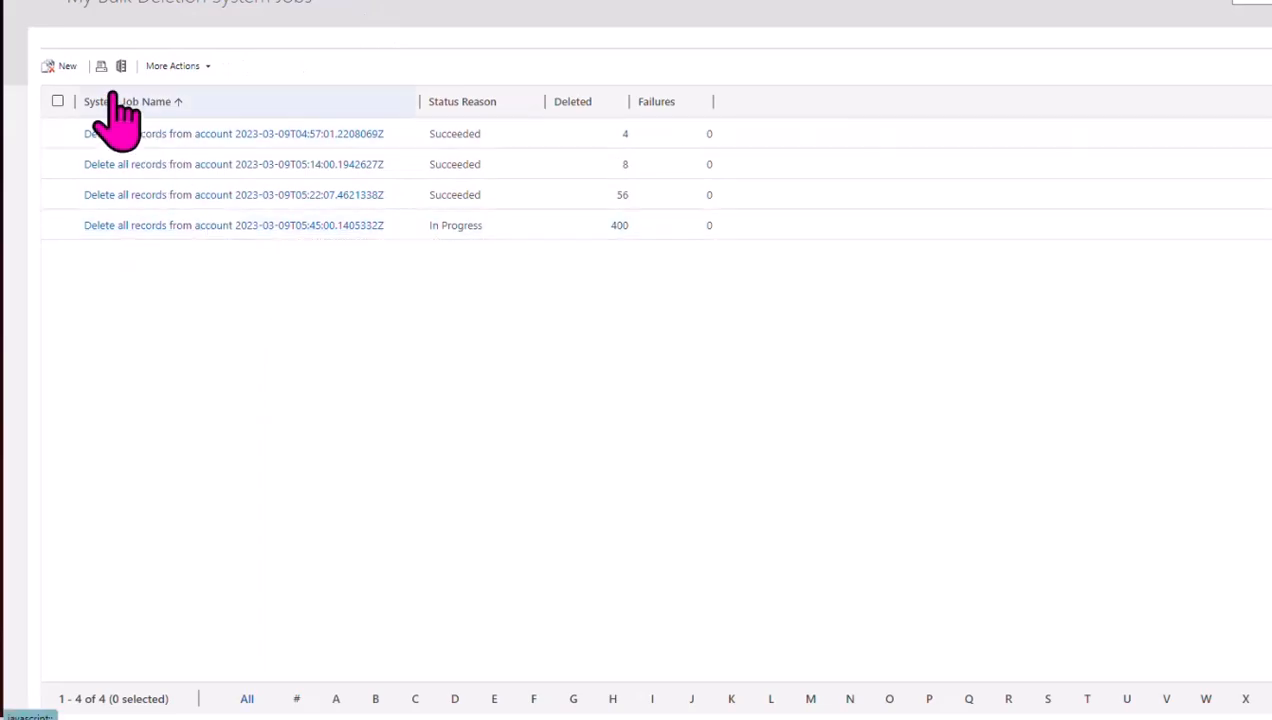
click(232, 133)
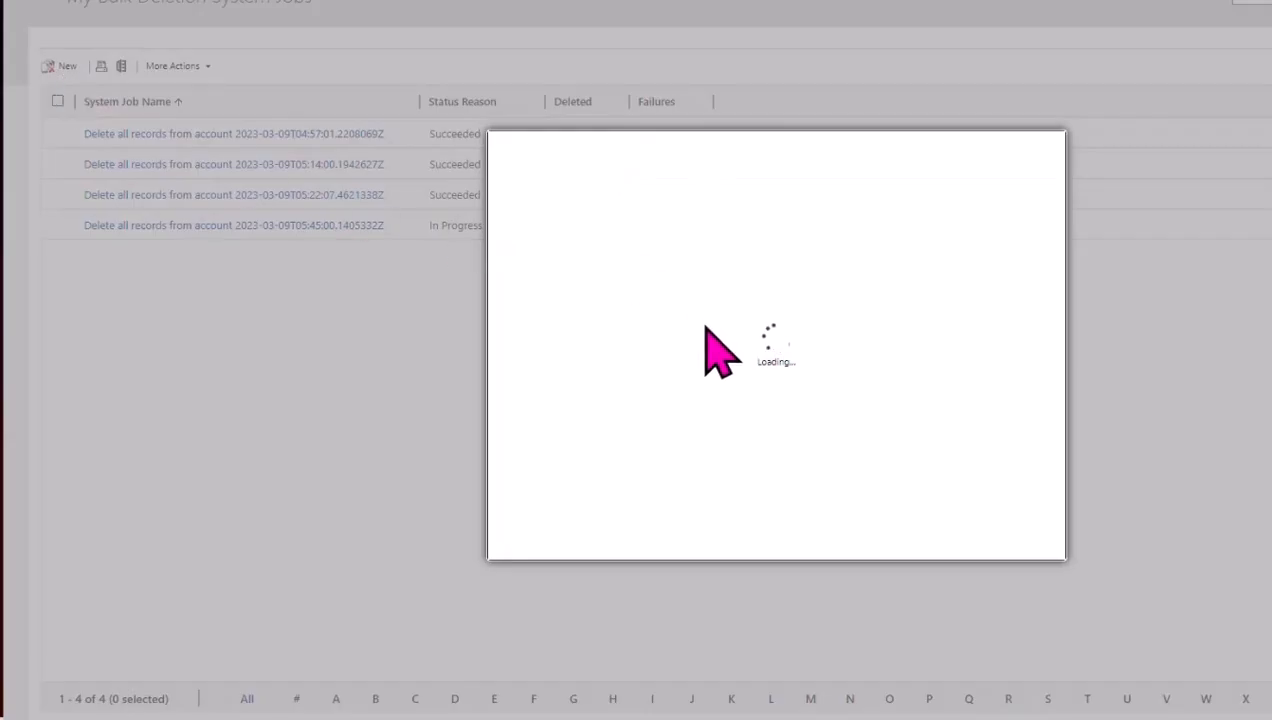
mouse_move(668, 408)
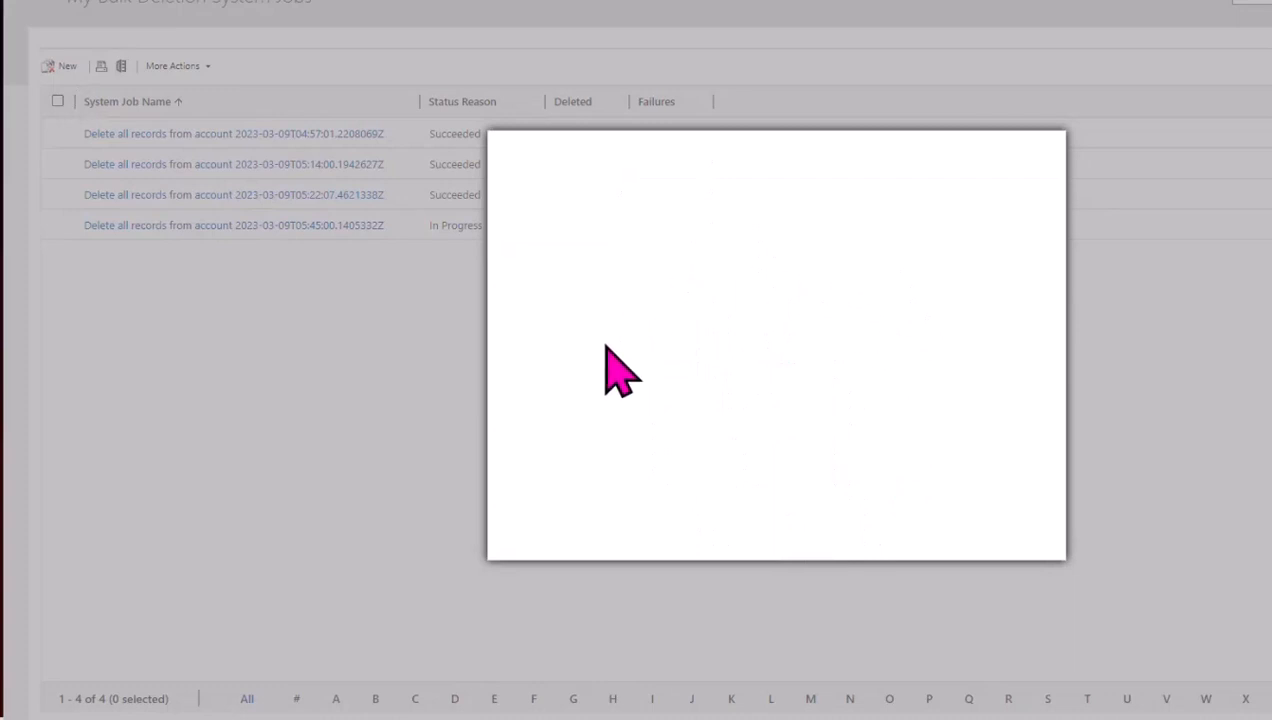
mouse_move(660, 305)
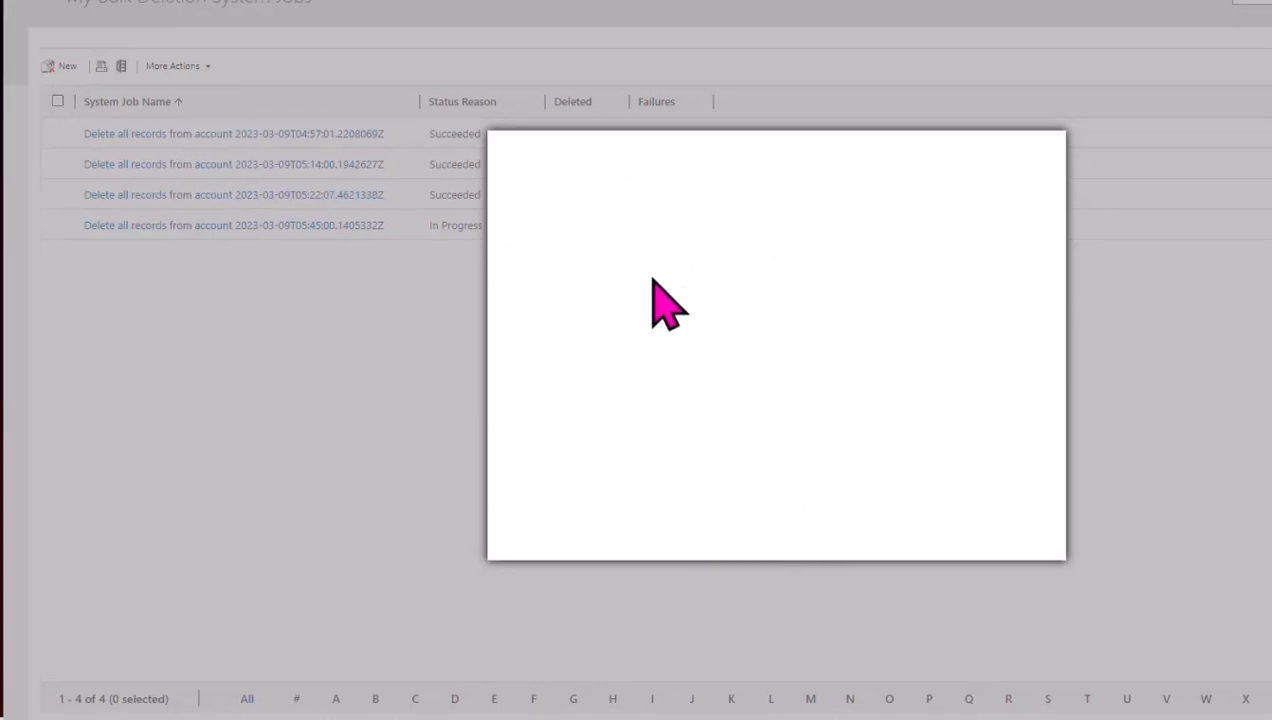
mouse_move(745, 300)
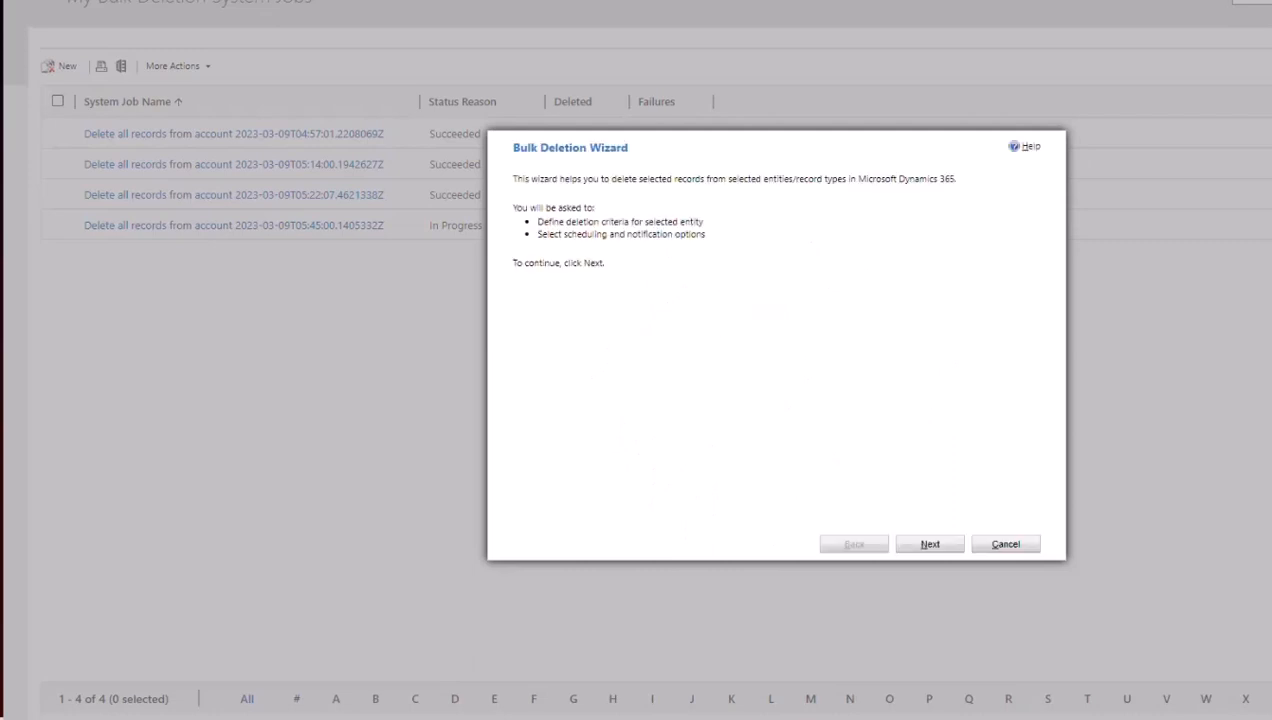
mouse_move(929, 544)
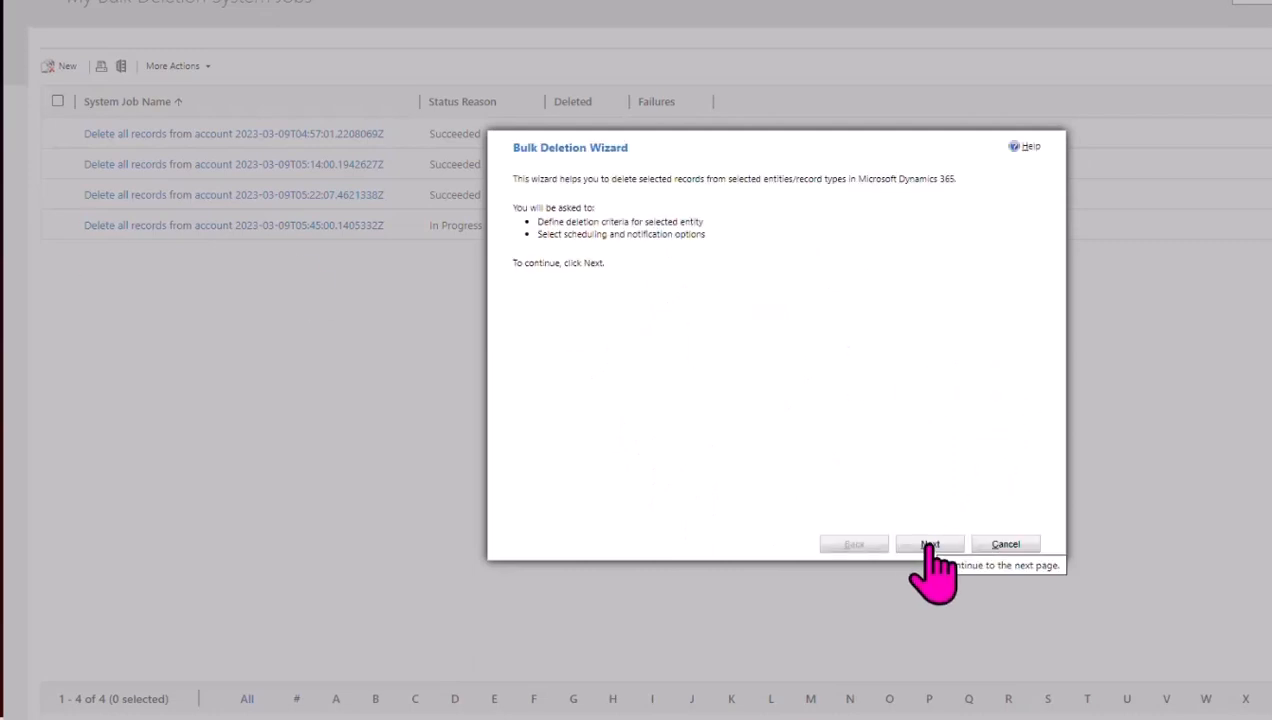
click(929, 544)
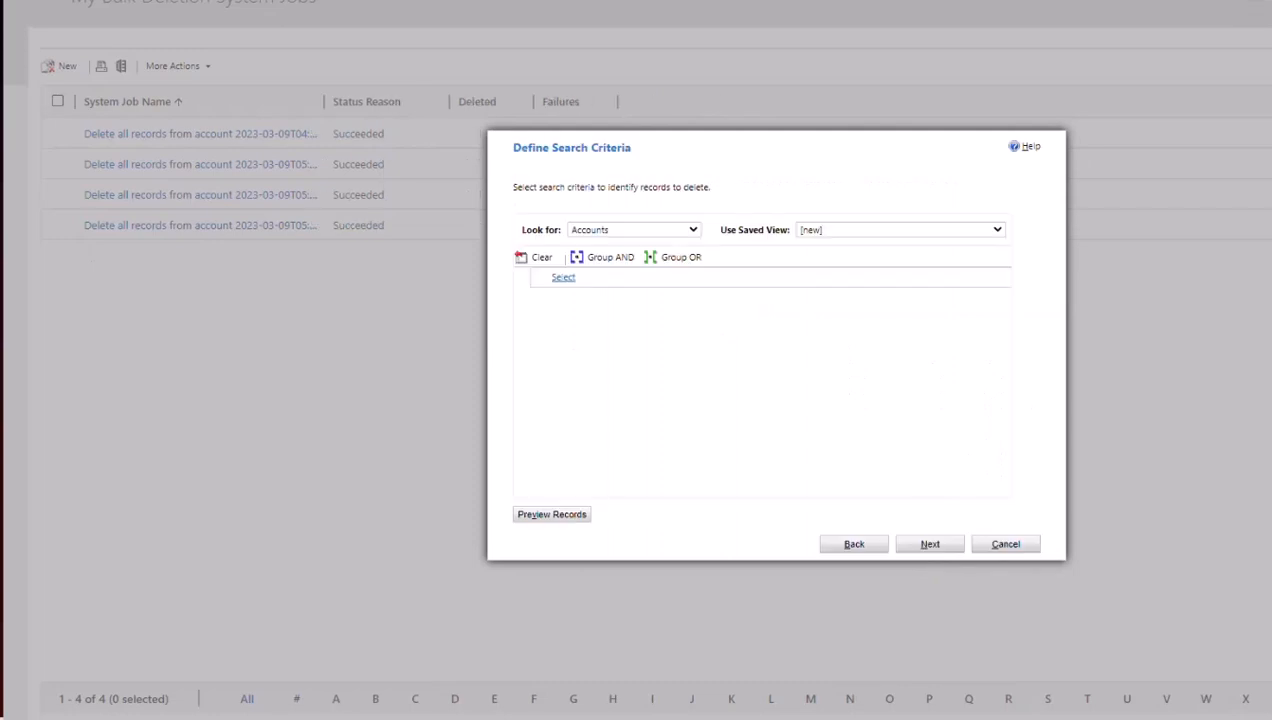
mouse_move(800, 465)
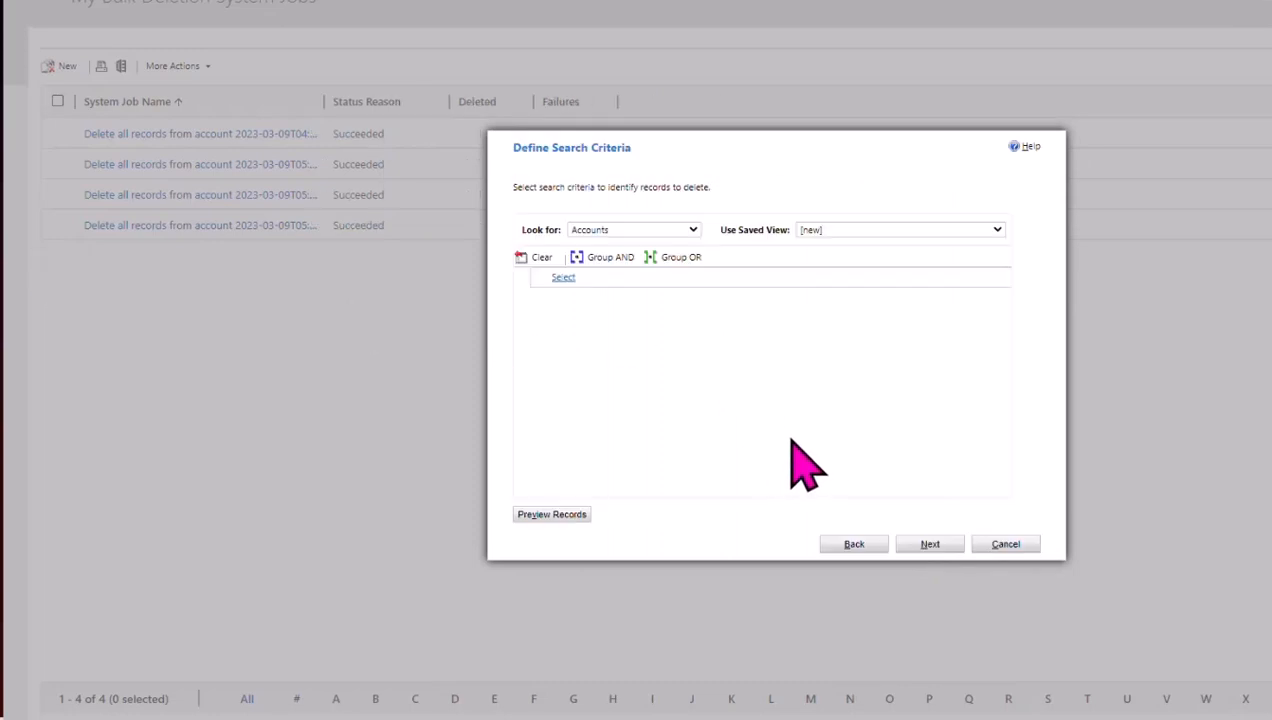
mouse_move(785, 405)
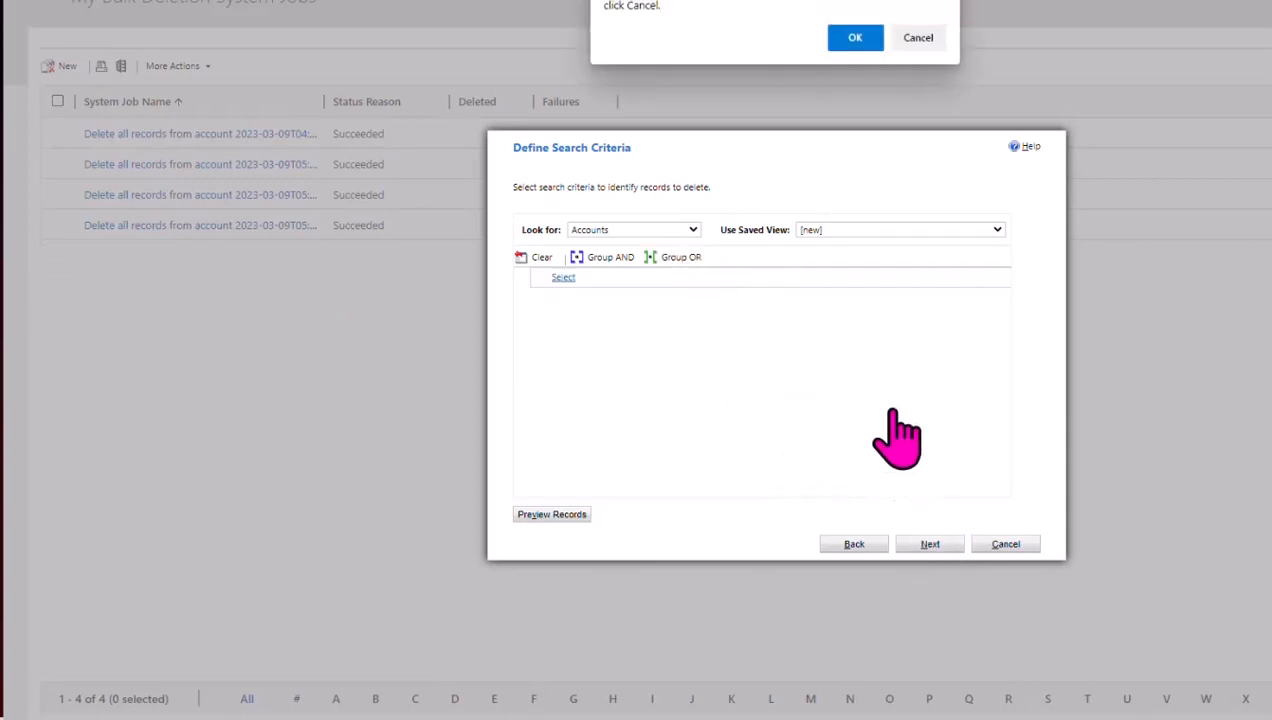
click(929, 543)
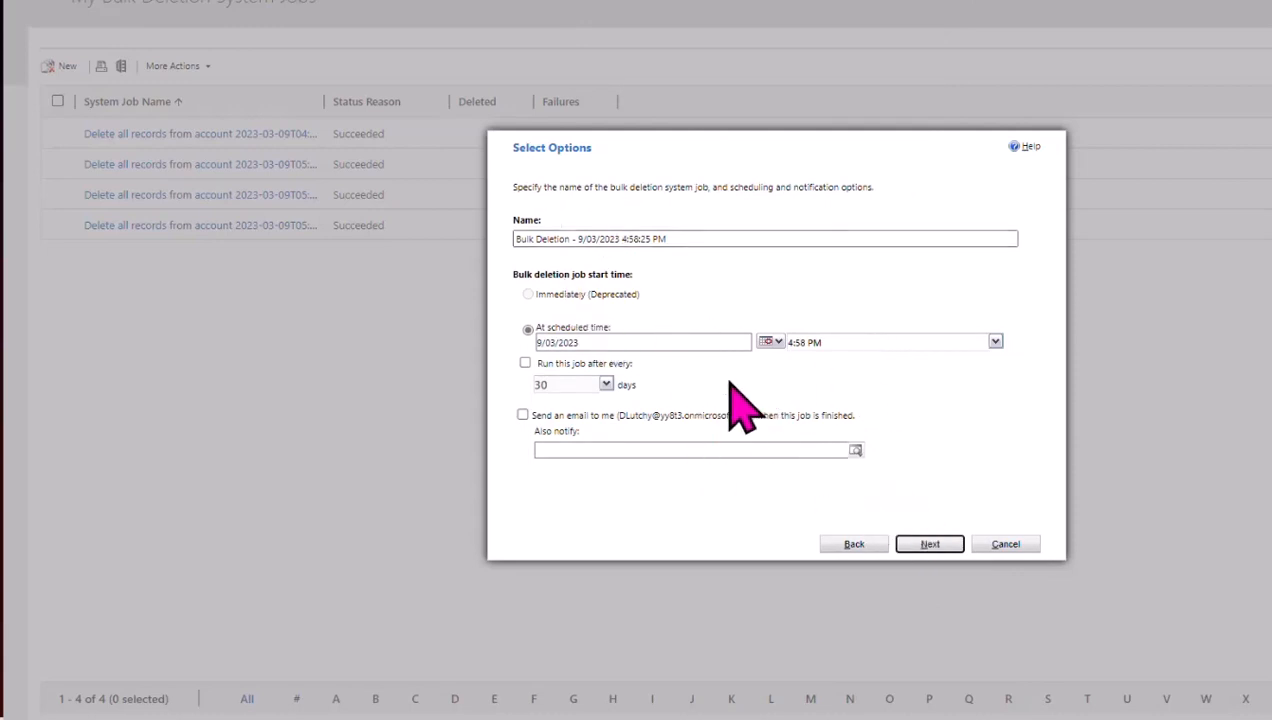
click(928, 543)
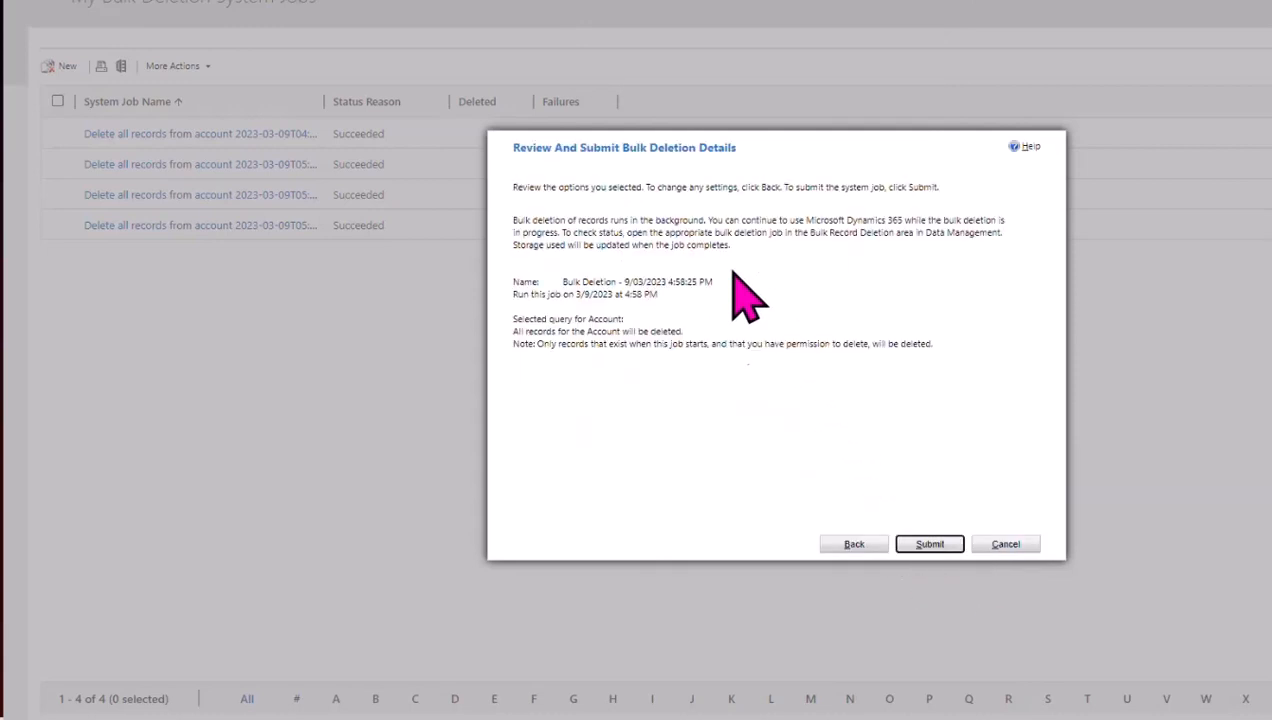
mouse_move(805, 425)
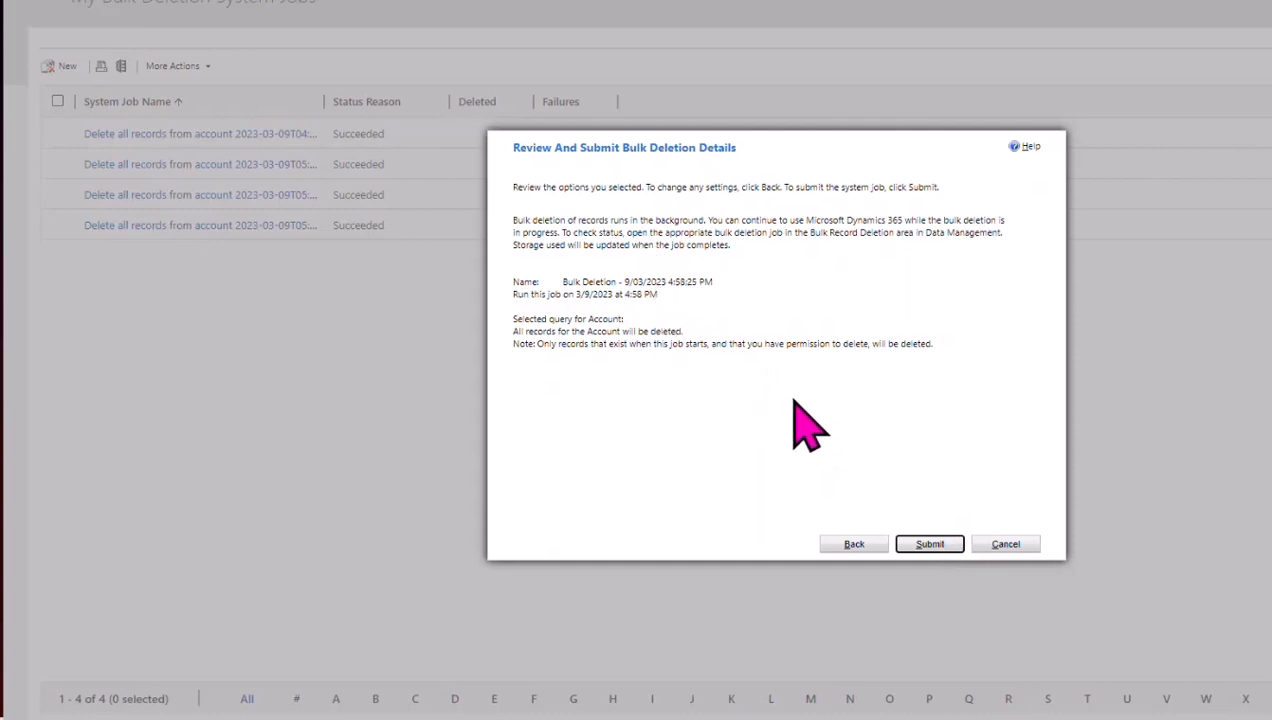
mouse_move(940, 505)
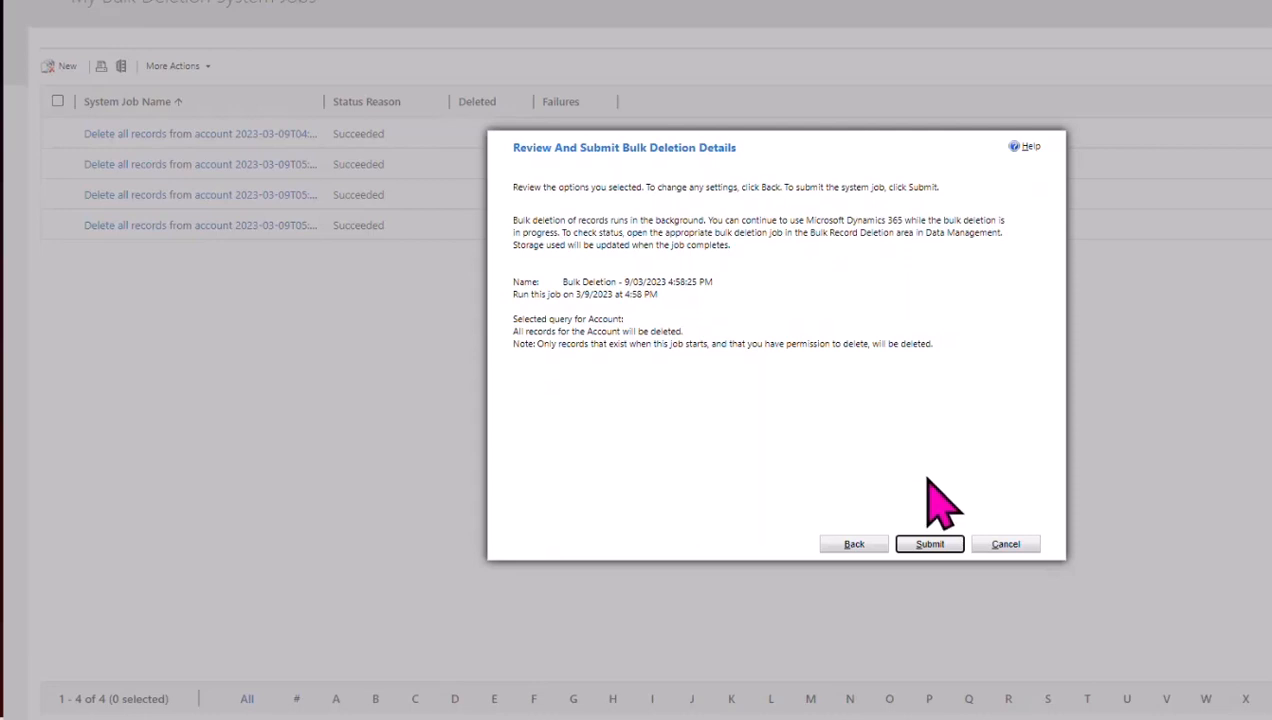
mouse_move(1005, 544)
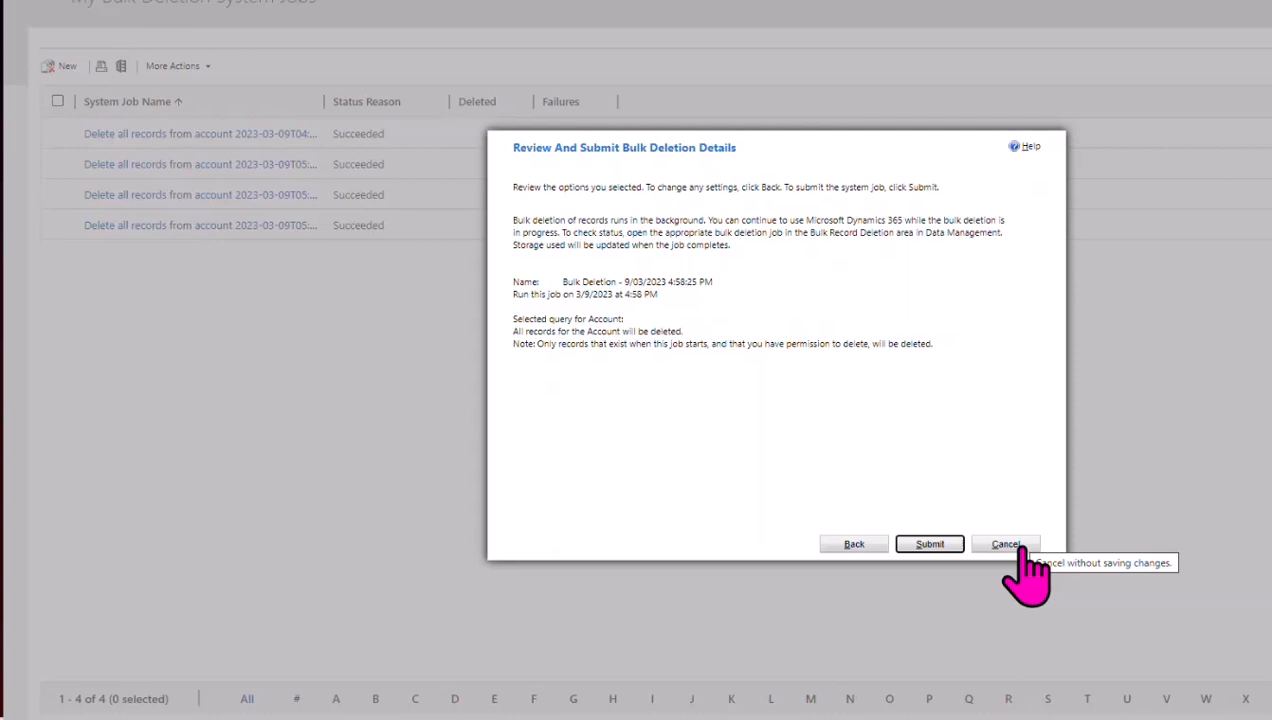
click(1005, 544)
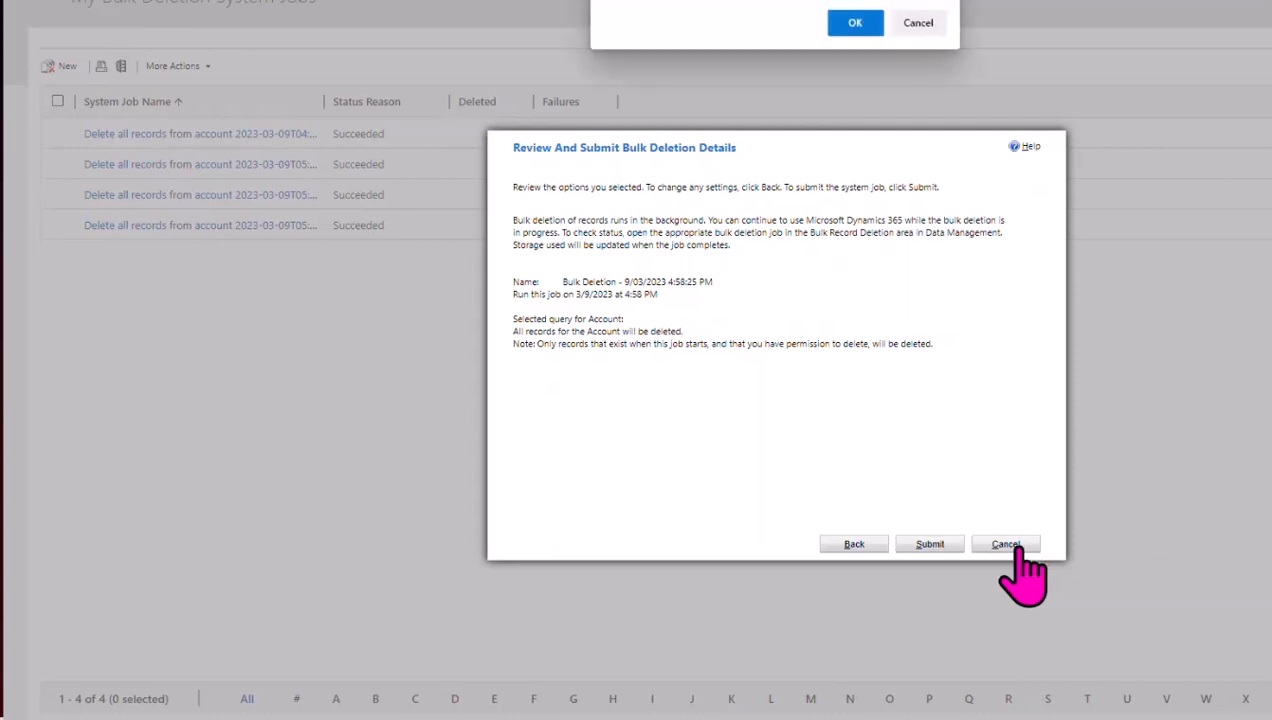
Step: Confirm the cancel and review the Bulk Delete records as Job flow's BulkDelete action settings
click(1005, 543)
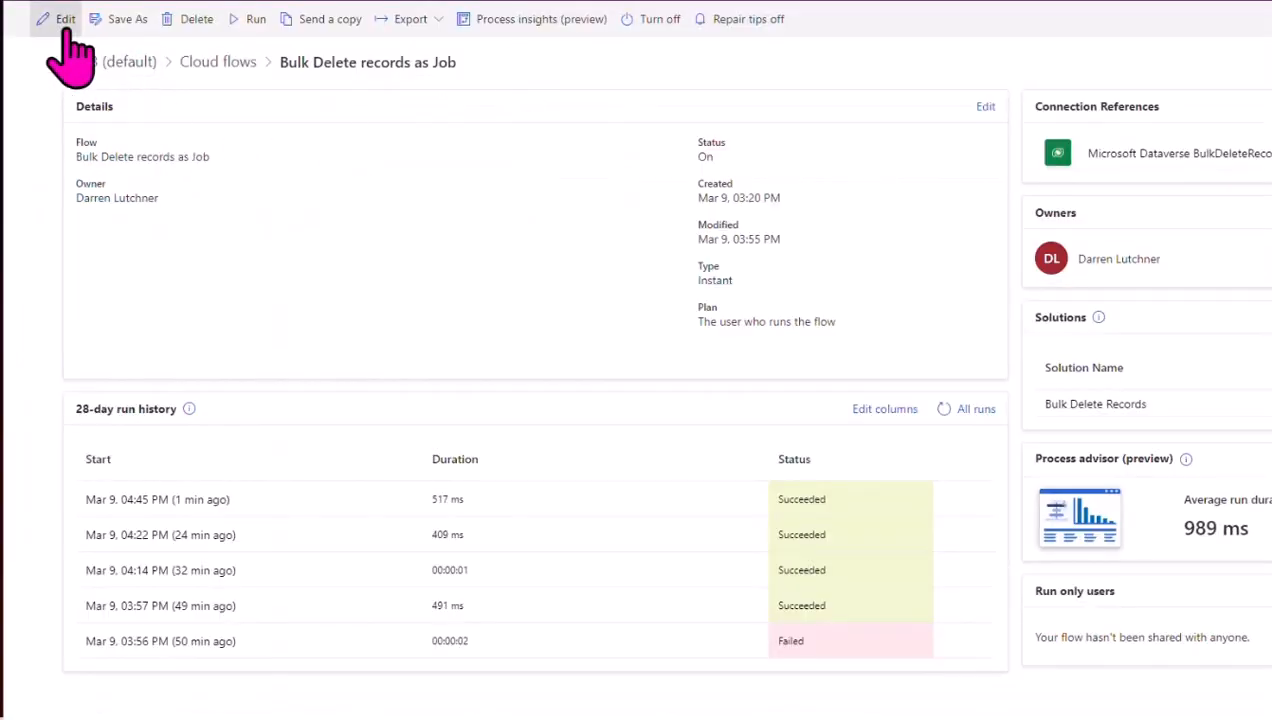
click(57, 18)
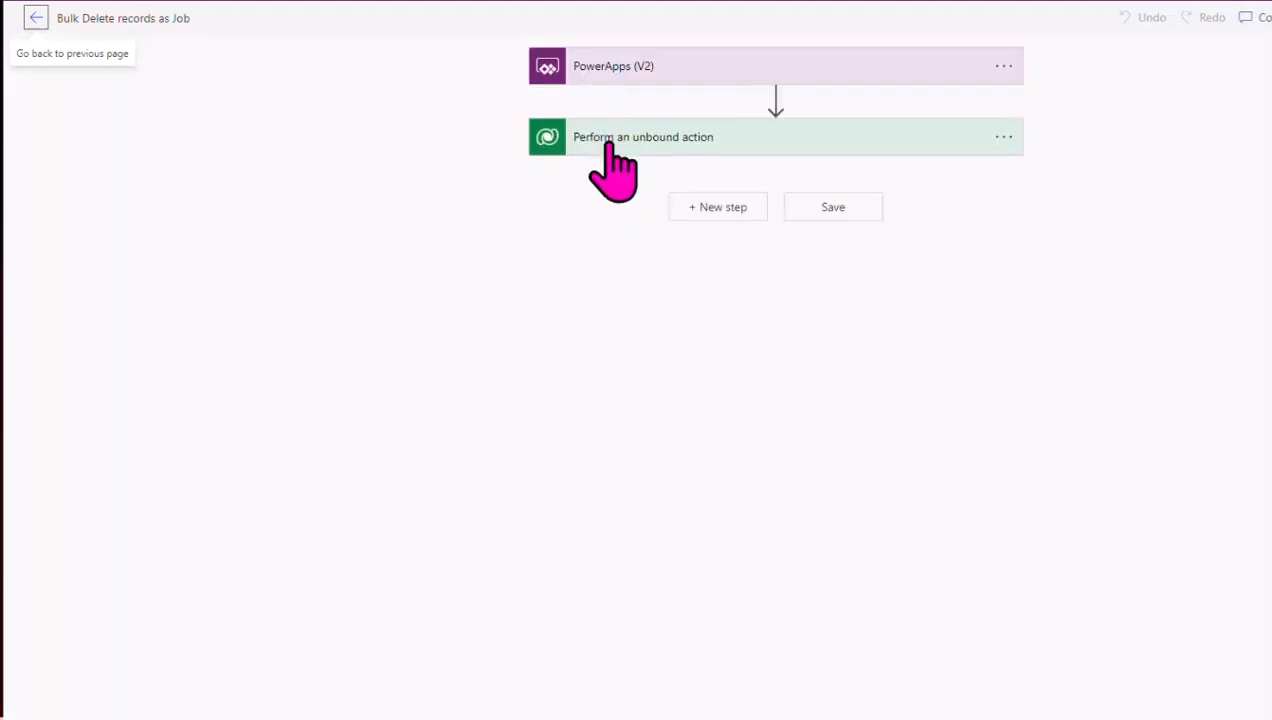
mouse_move(648, 155)
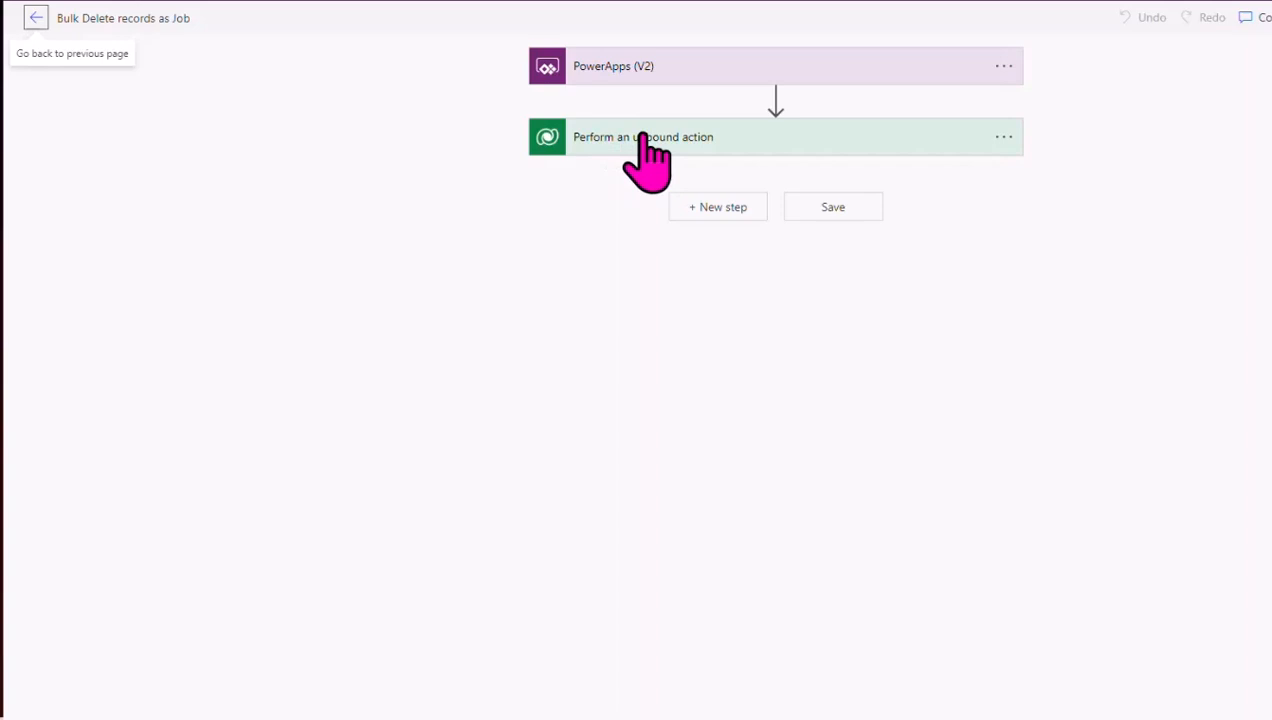
mouse_move(630, 160)
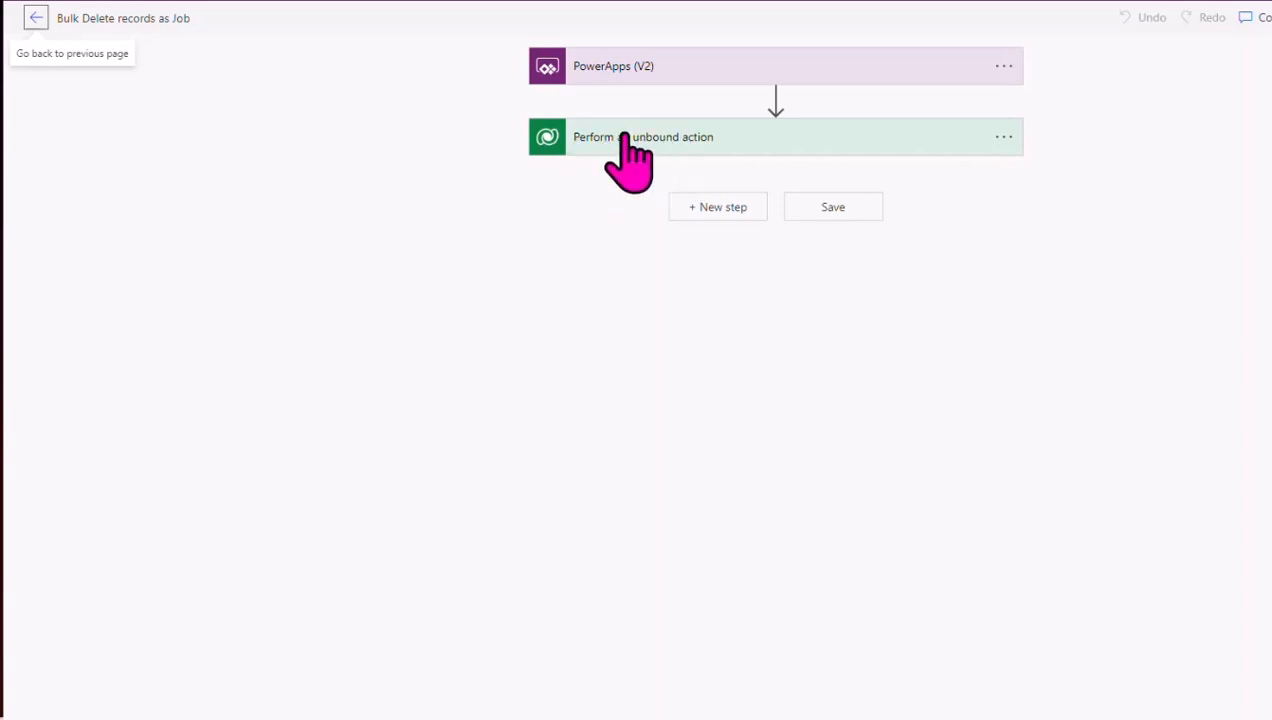
click(630, 137)
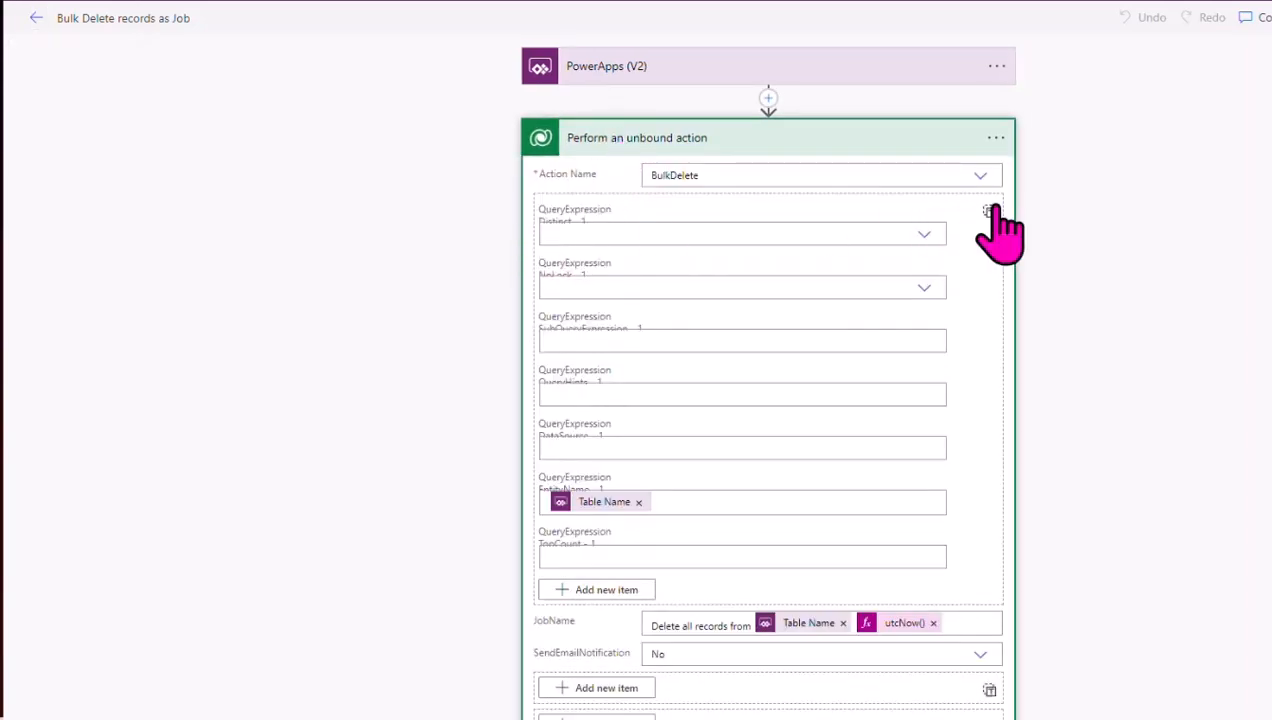
mouse_move(980, 200)
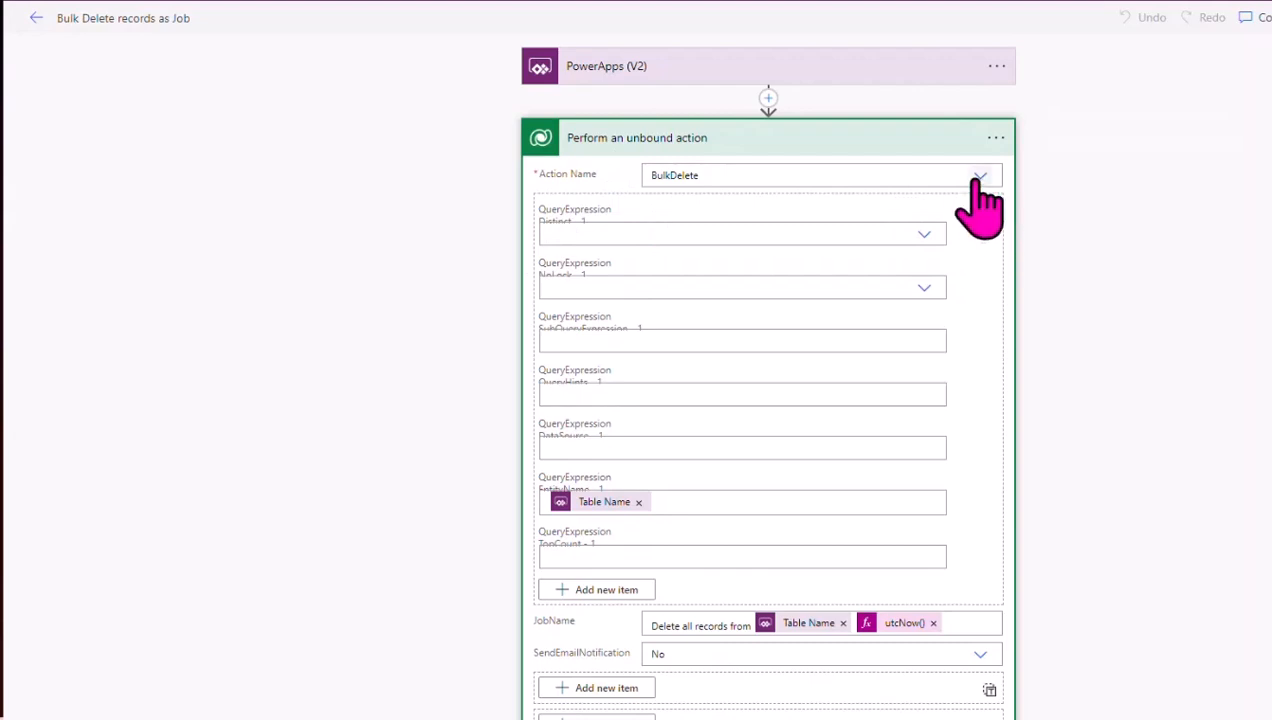
click(979, 175)
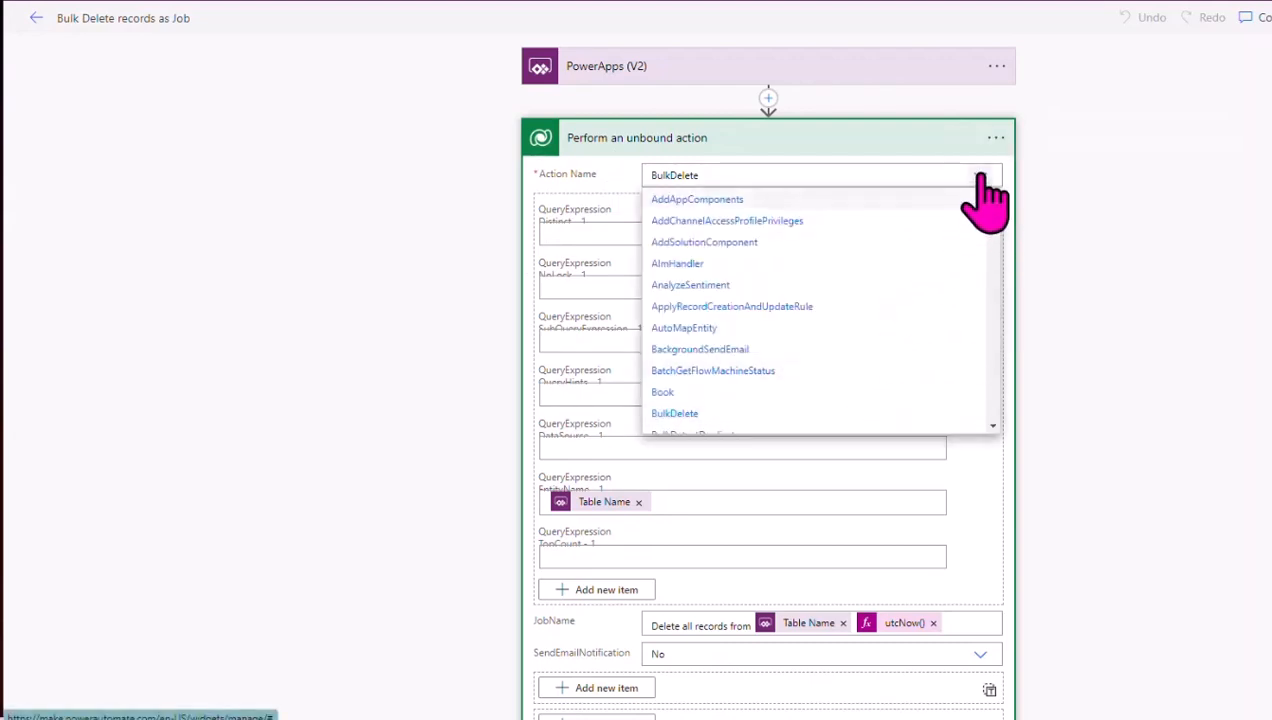
click(675, 413)
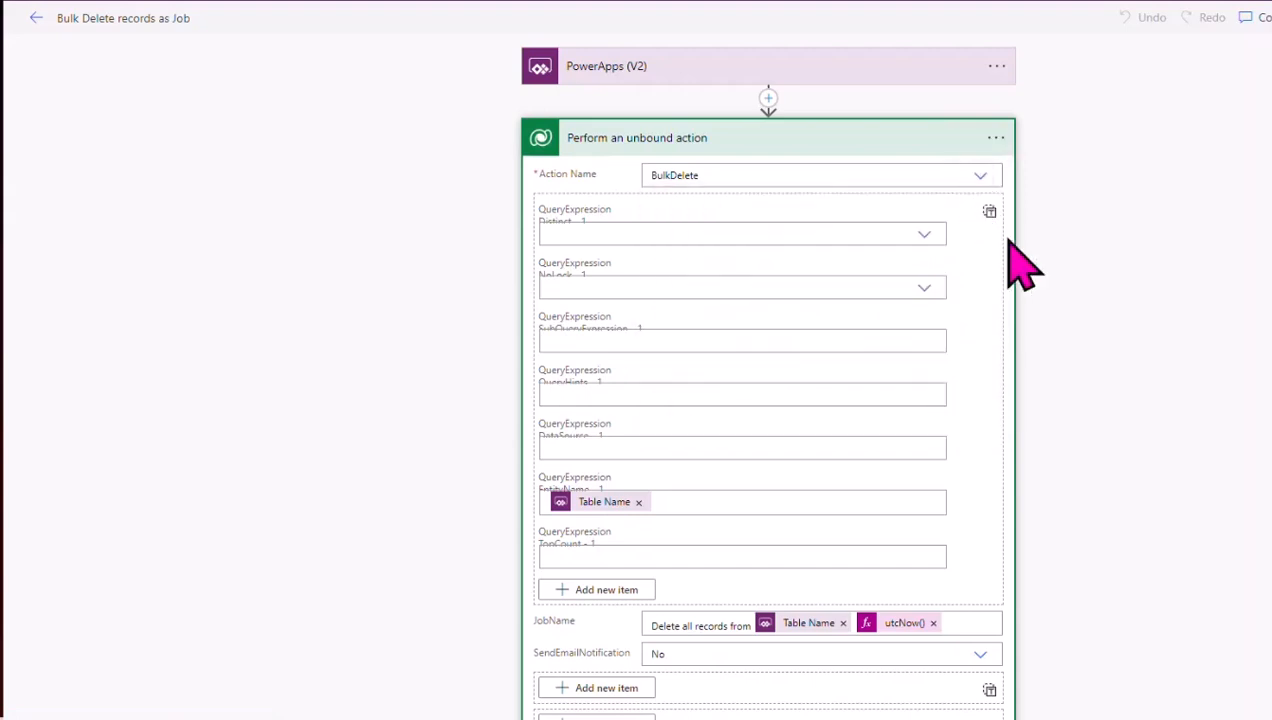
mouse_move(755, 410)
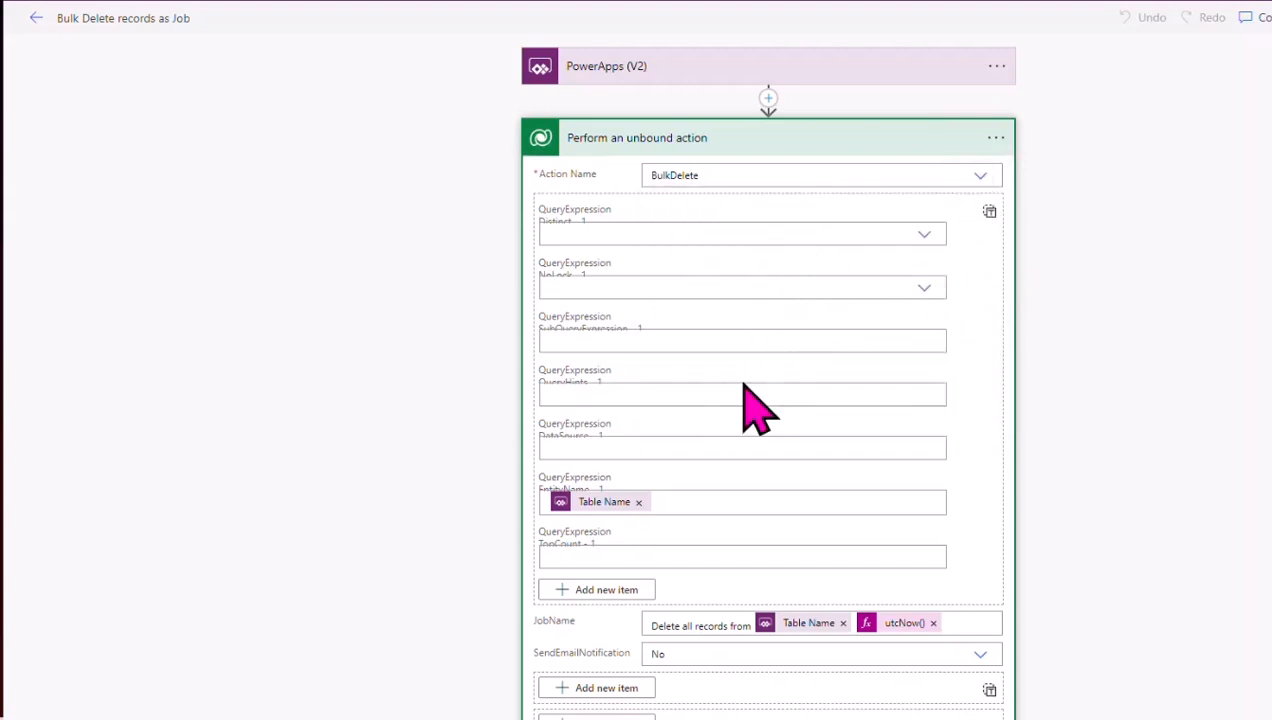
mouse_move(660, 510)
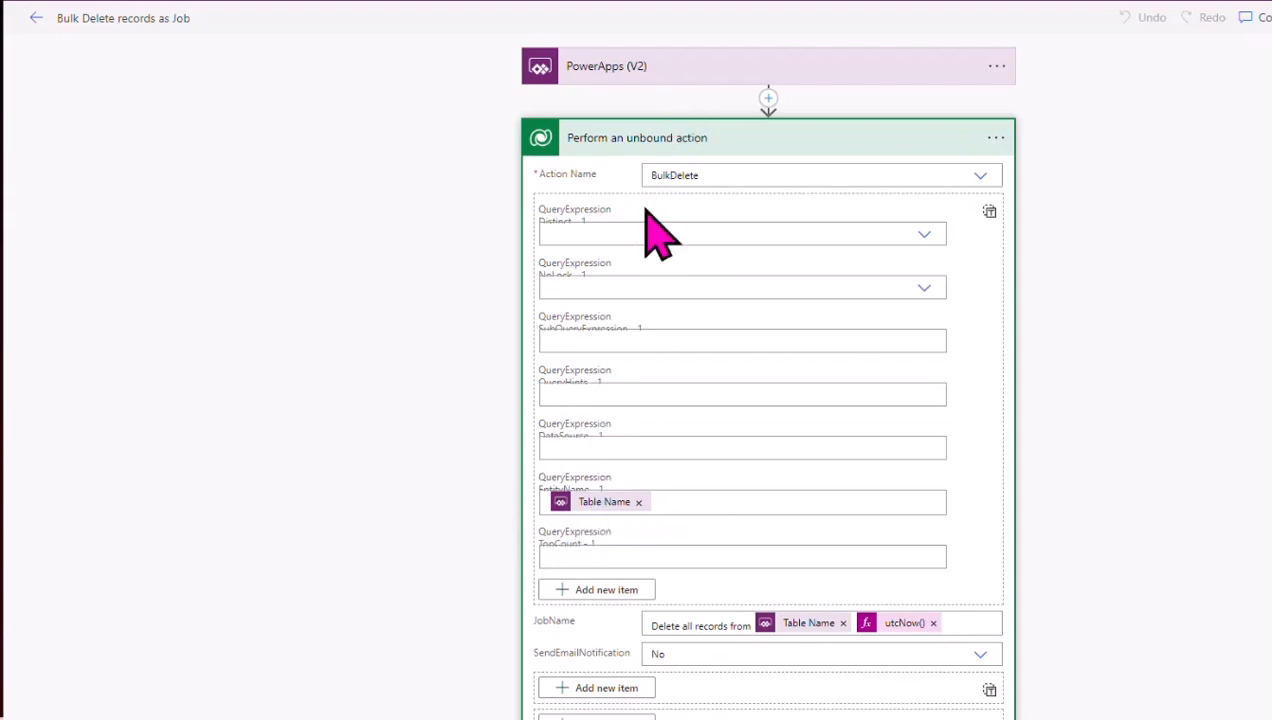
scroll(down, 3)
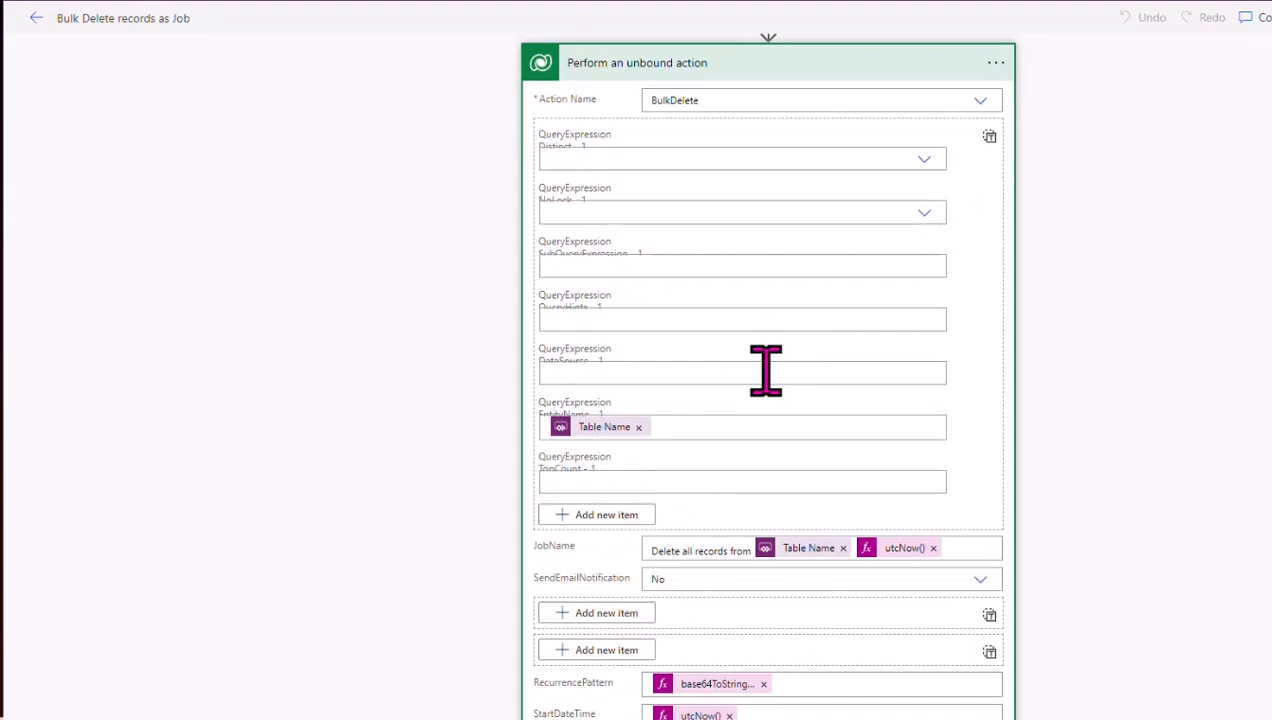
scroll(down, 3)
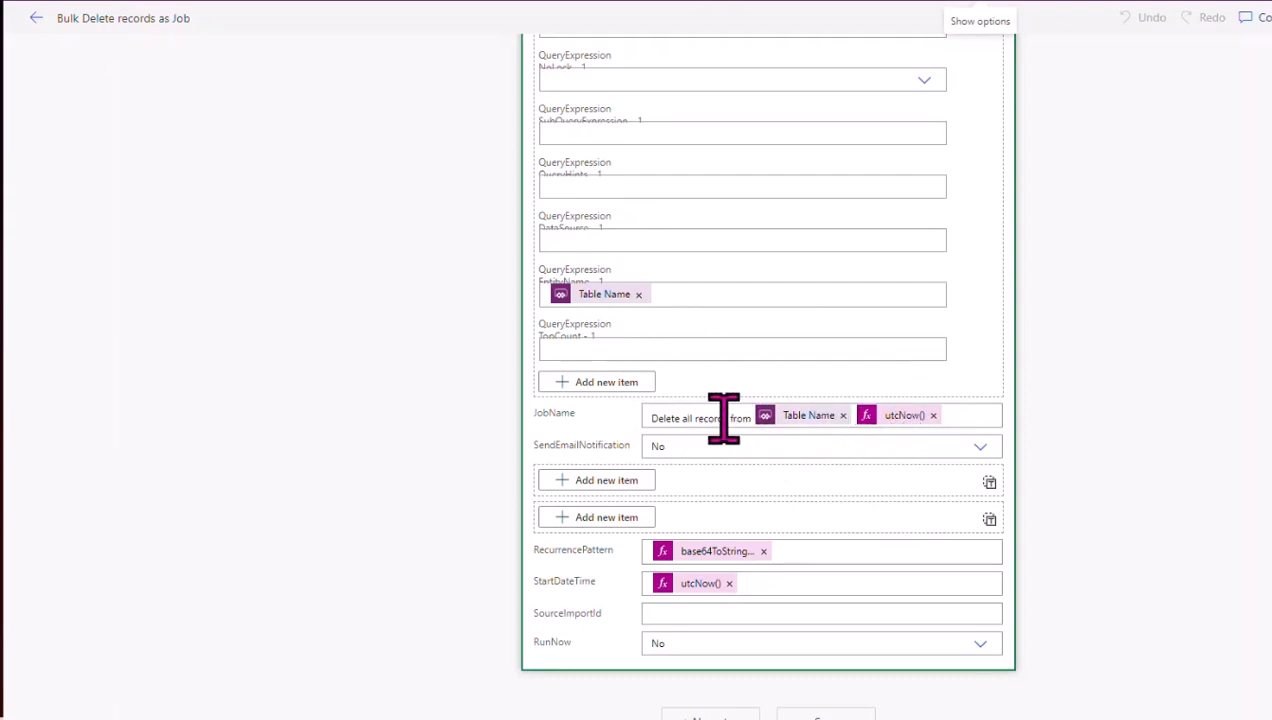
mouse_move(815, 445)
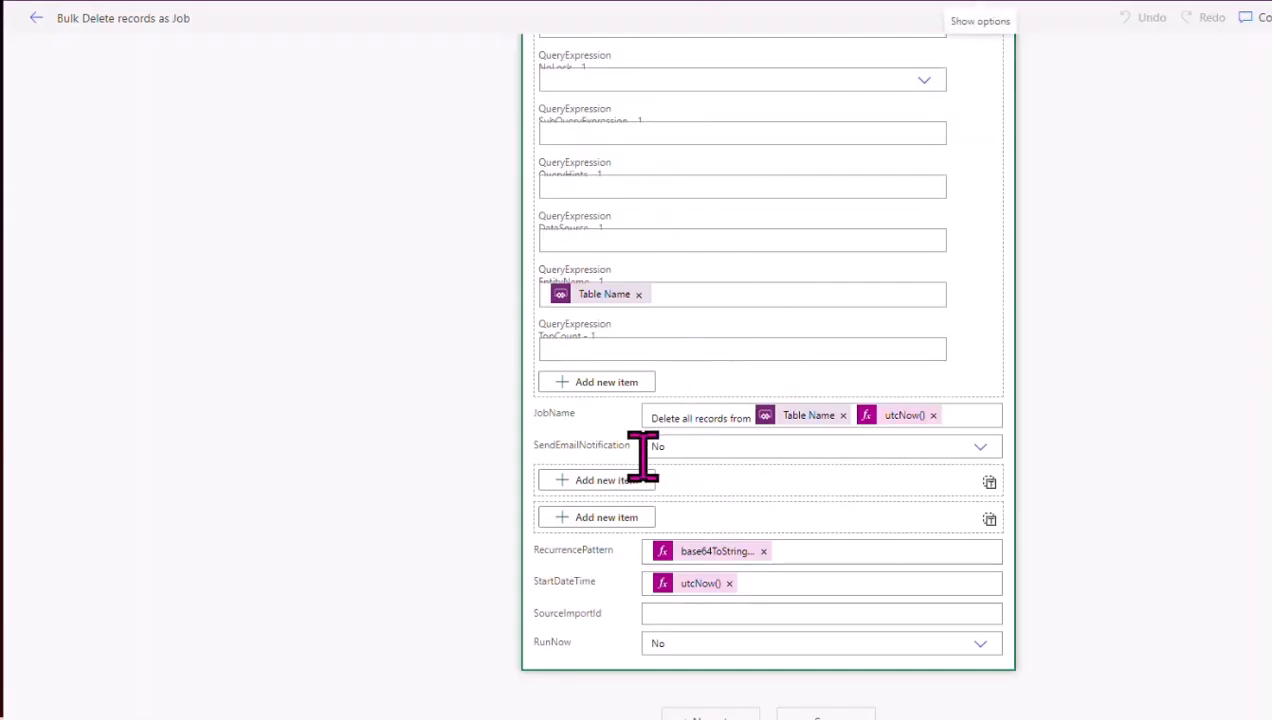
Step: Add recipient entries to BulkDelete and insert a base64ToString function into an expression
click(596, 480)
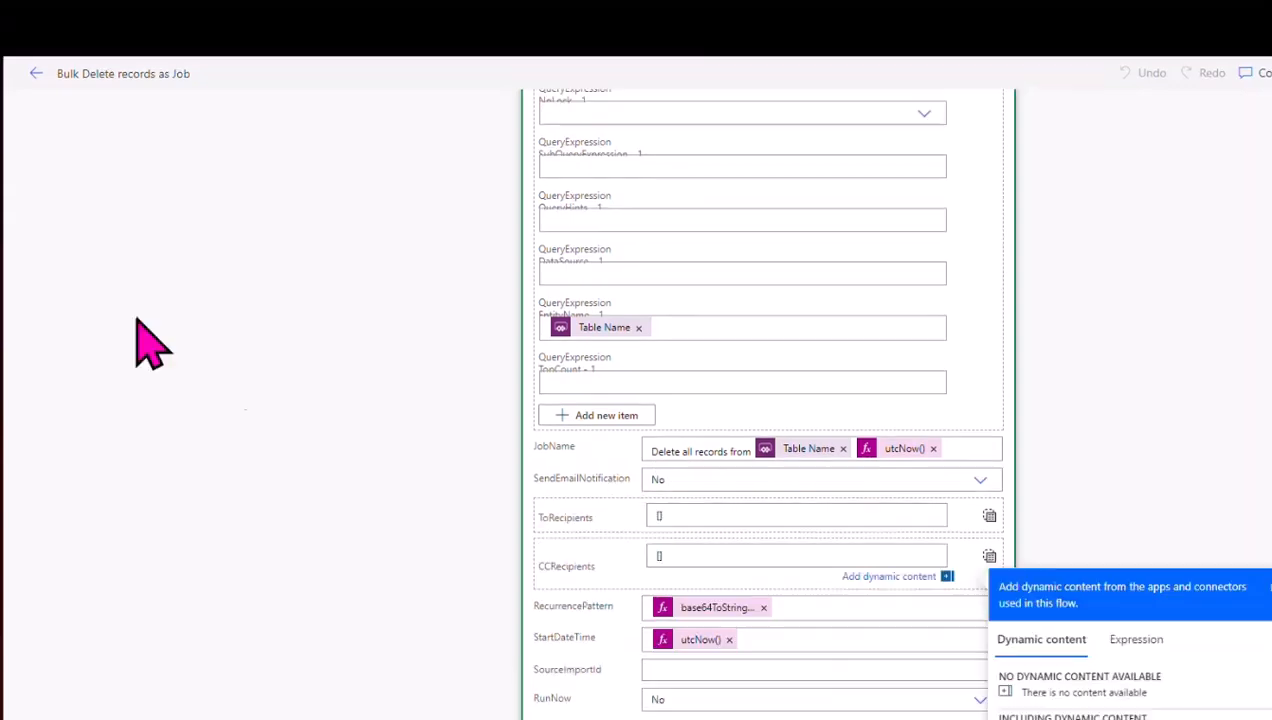
mouse_move(595, 555)
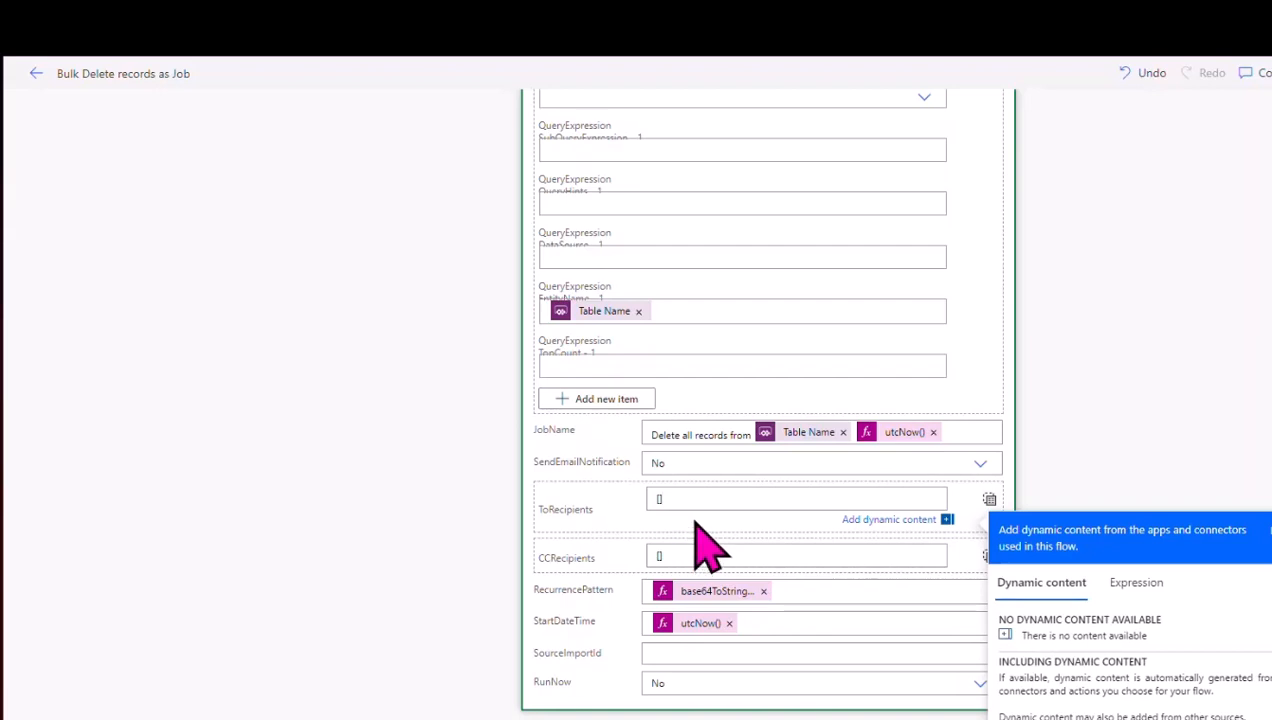
mouse_move(730, 620)
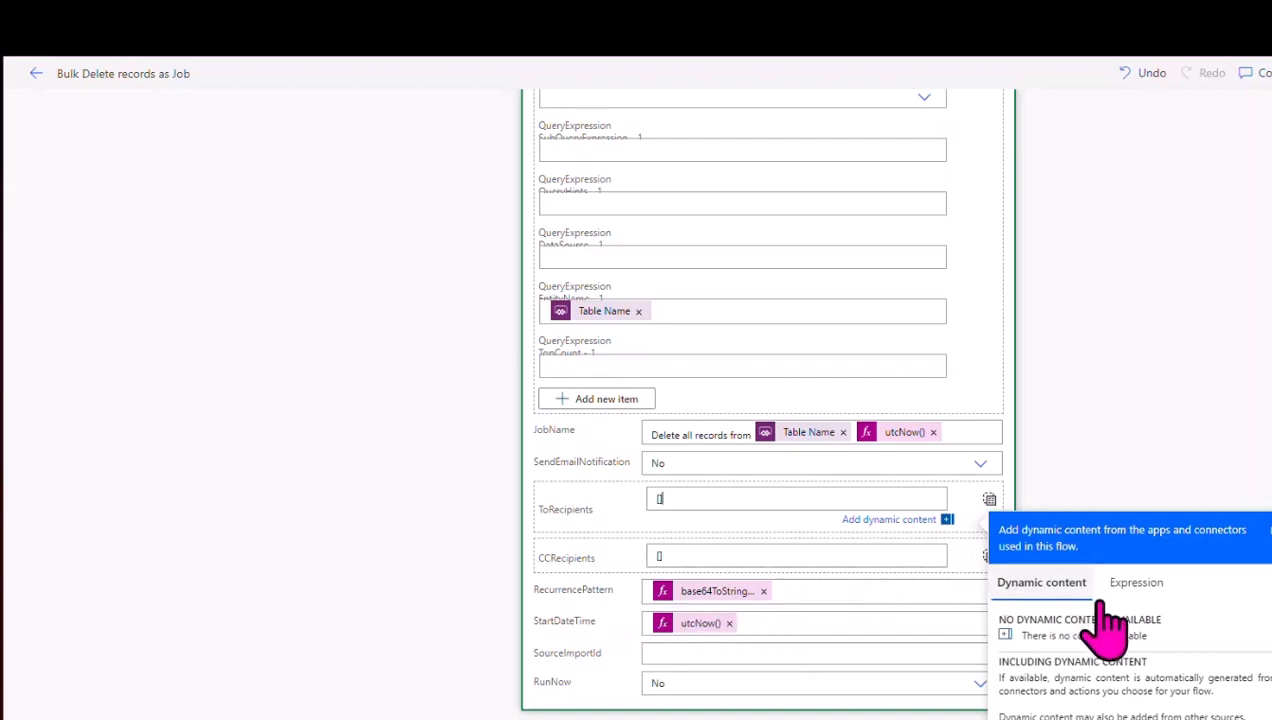
click(1136, 582)
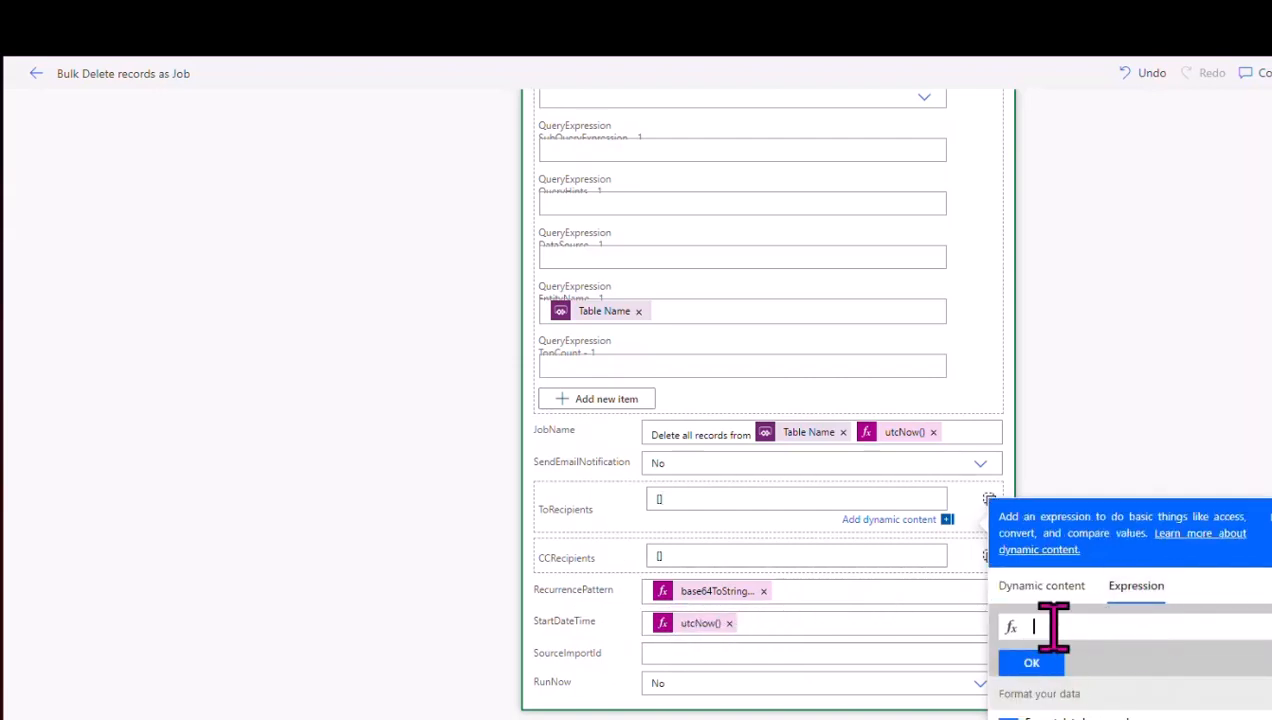
text(bas)
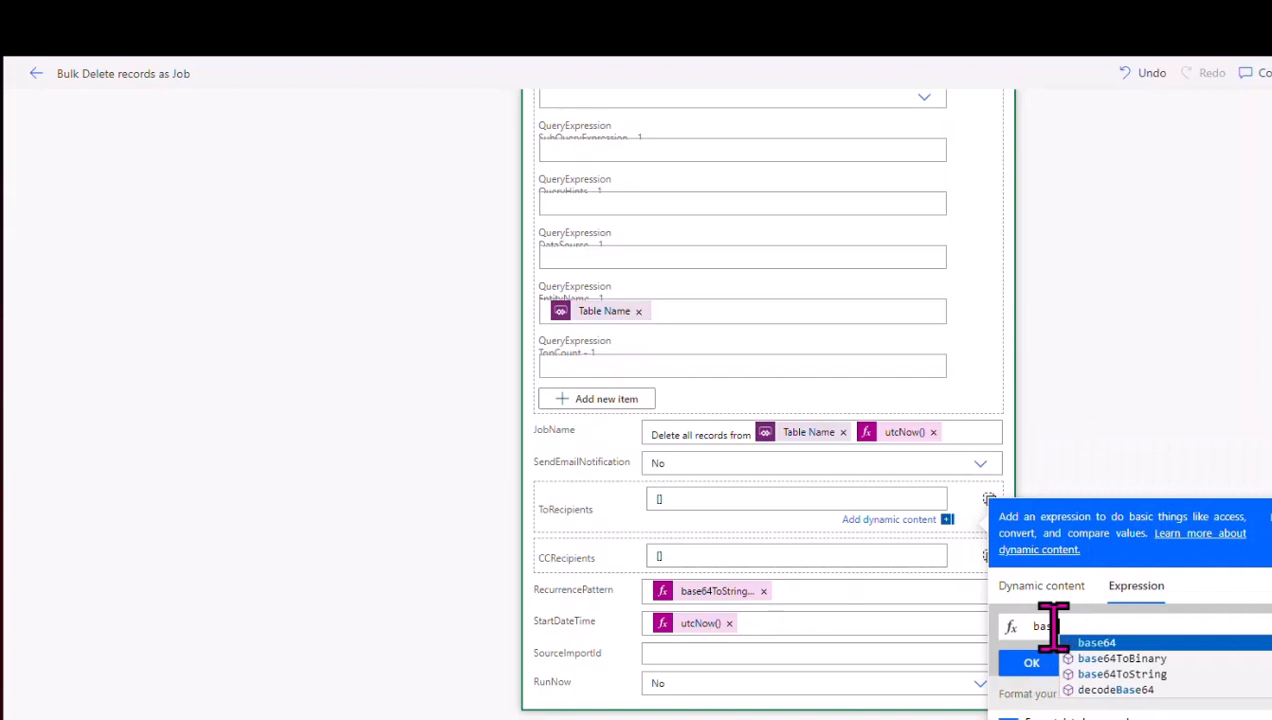
click(1121, 674)
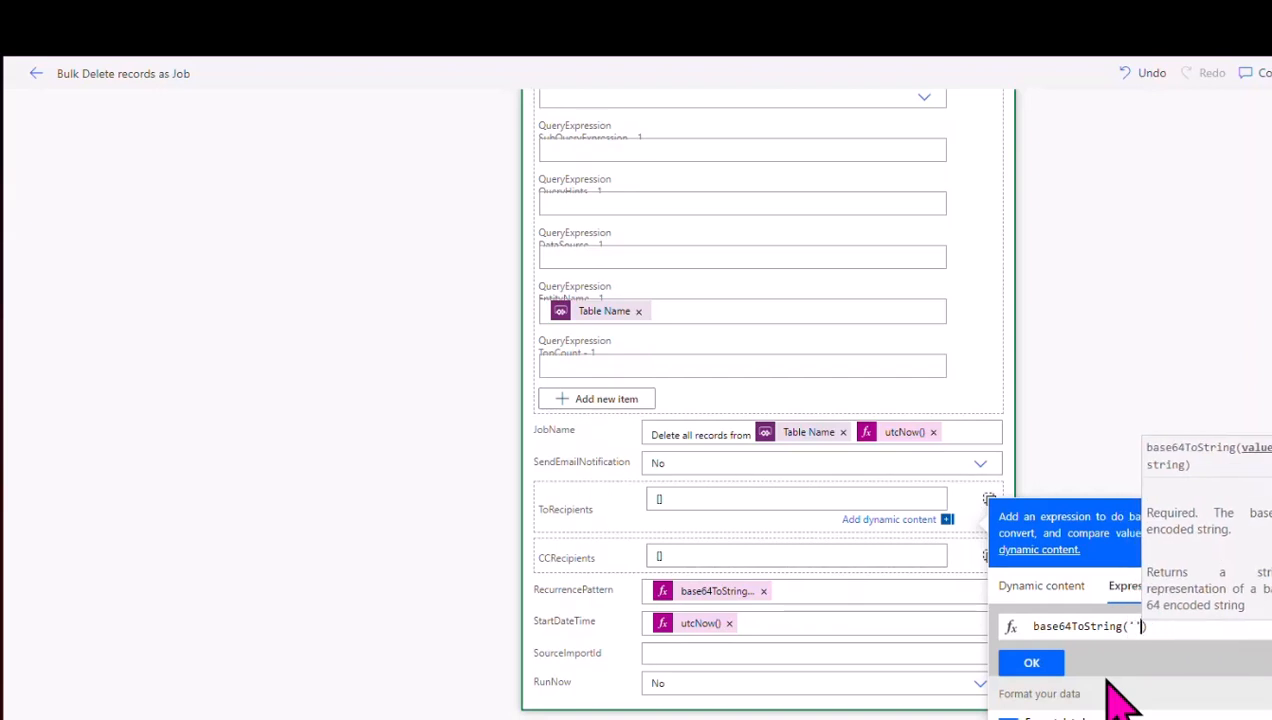
mouse_move(695, 665)
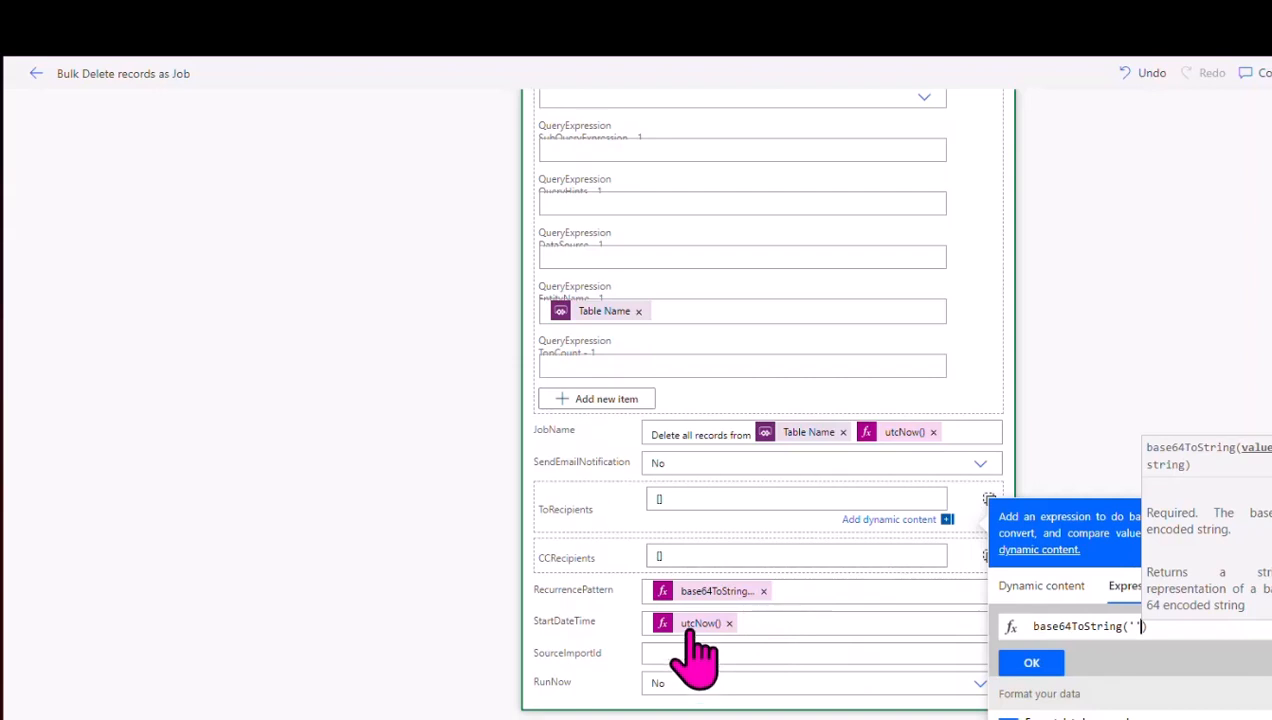
mouse_move(710, 655)
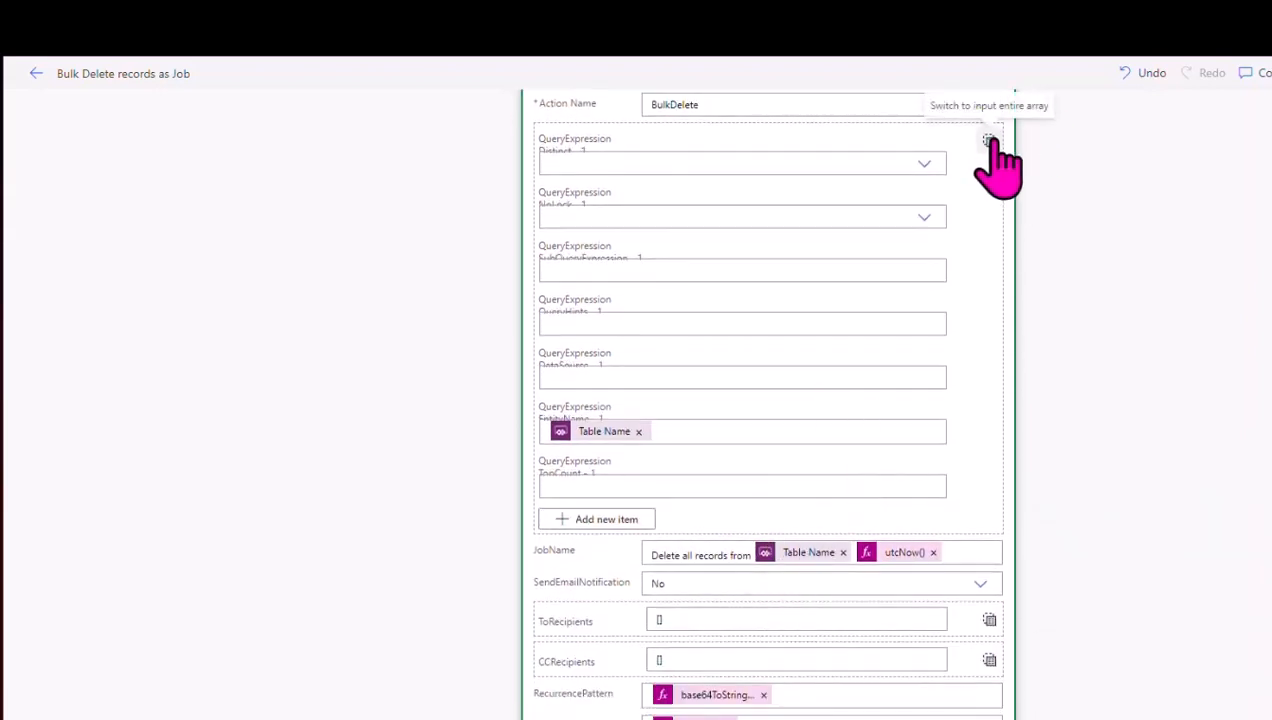
Step: Switch the BulkDelete QuerySet to take one entire array as input
click(989, 140)
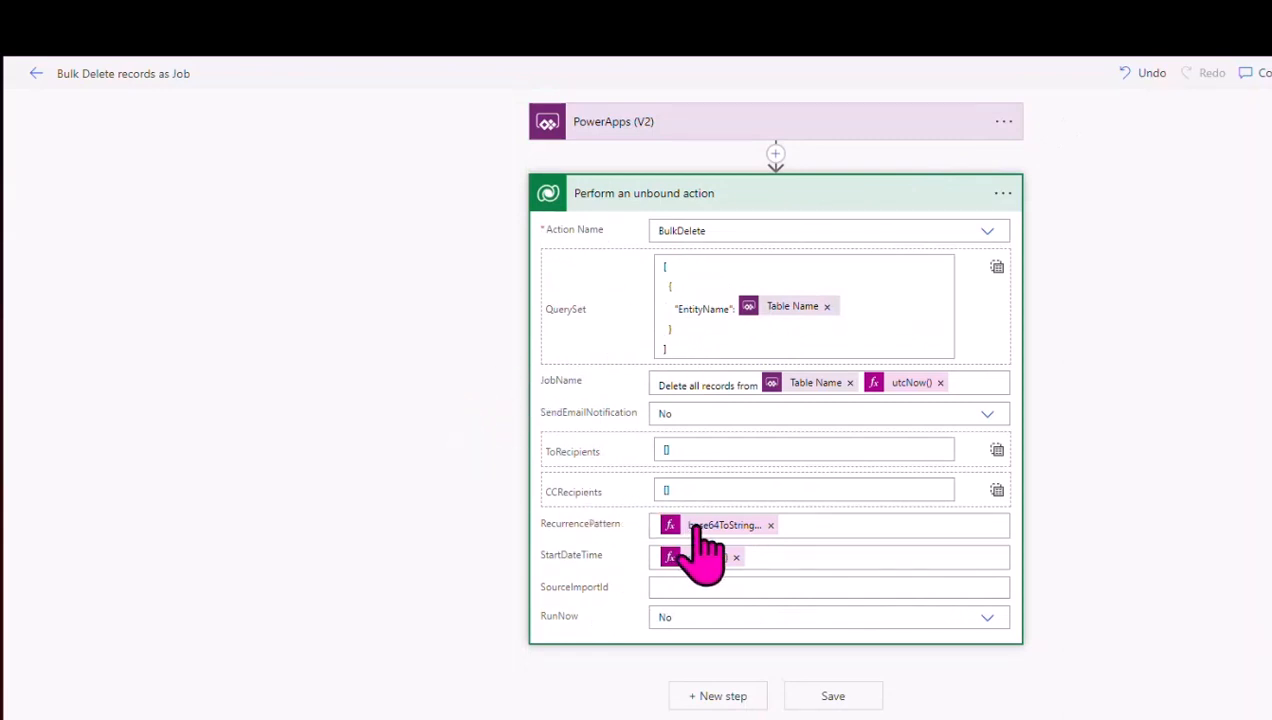
mouse_move(720, 525)
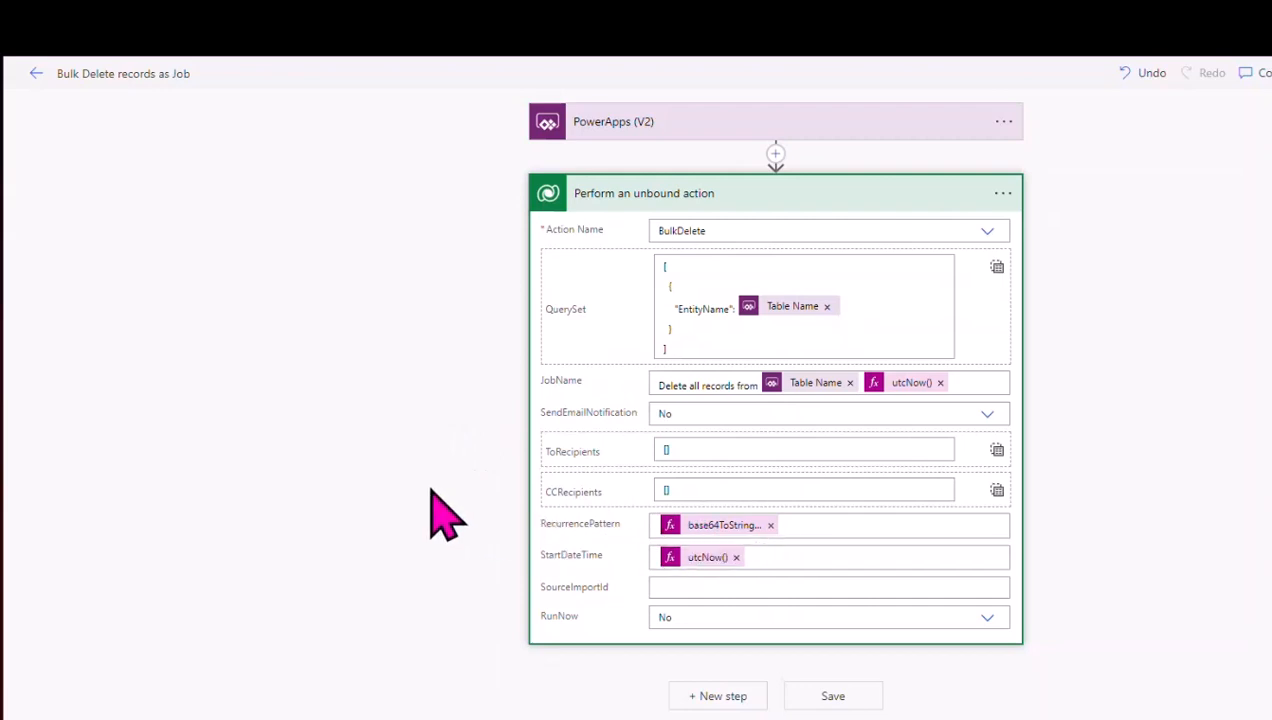
mouse_move(455, 505)
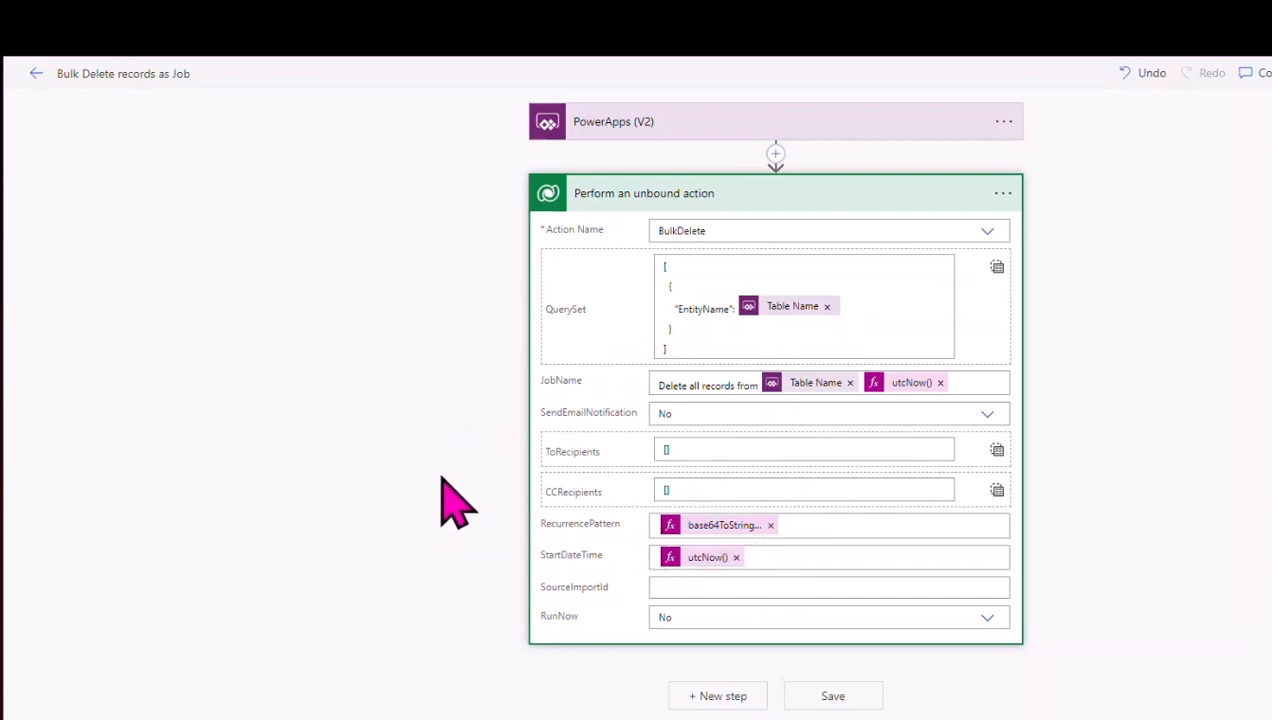
mouse_move(495, 445)
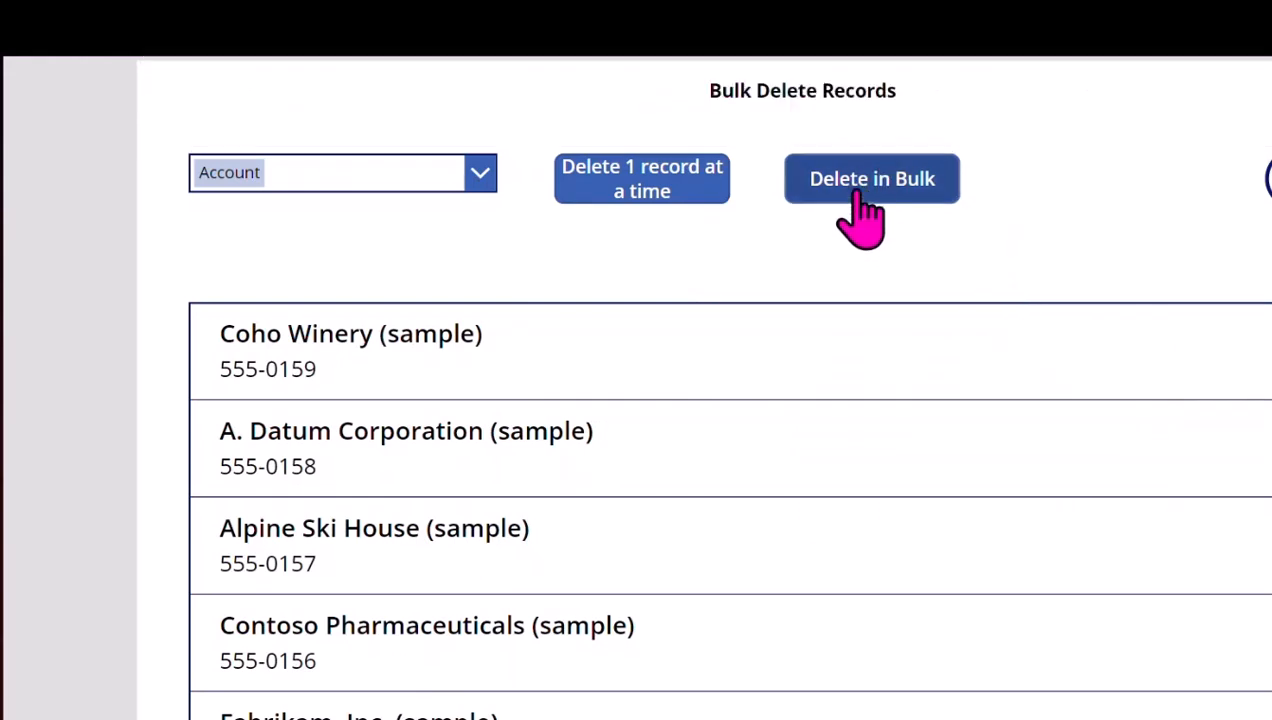
Step: Run Delete in Bulk for Account records, then return to the solution's cloud flows
click(871, 178)
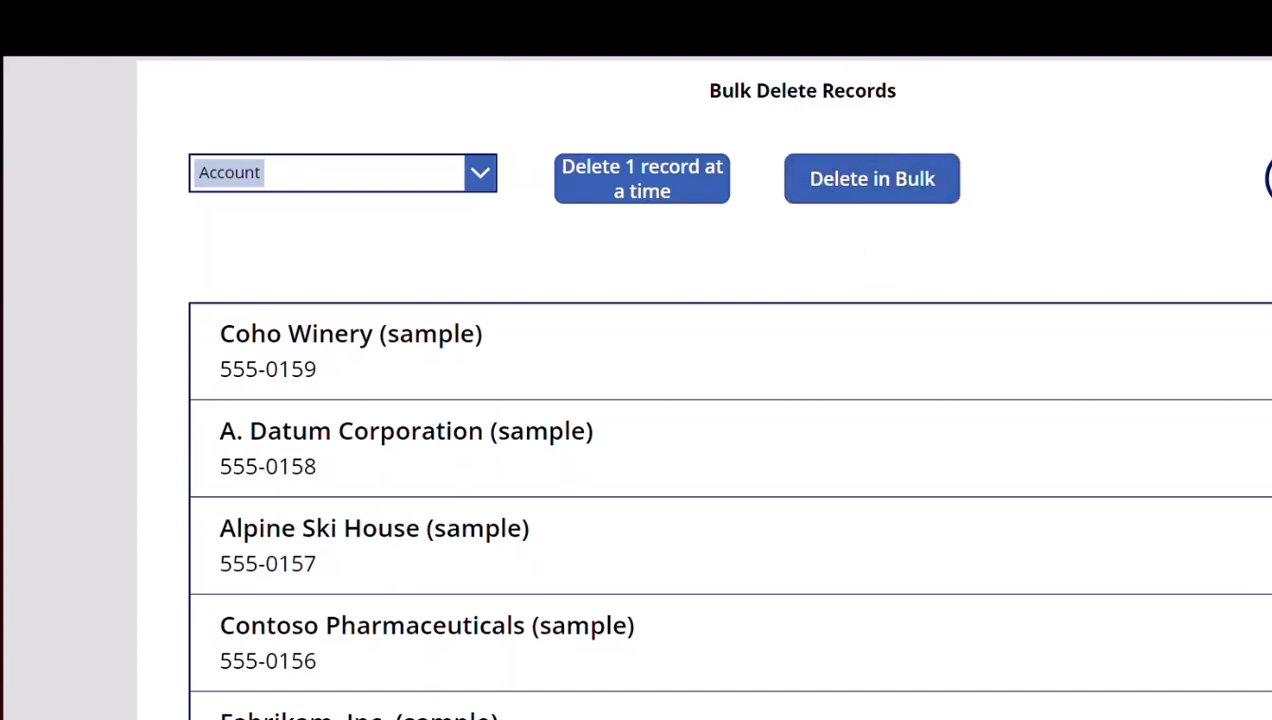
click(872, 178)
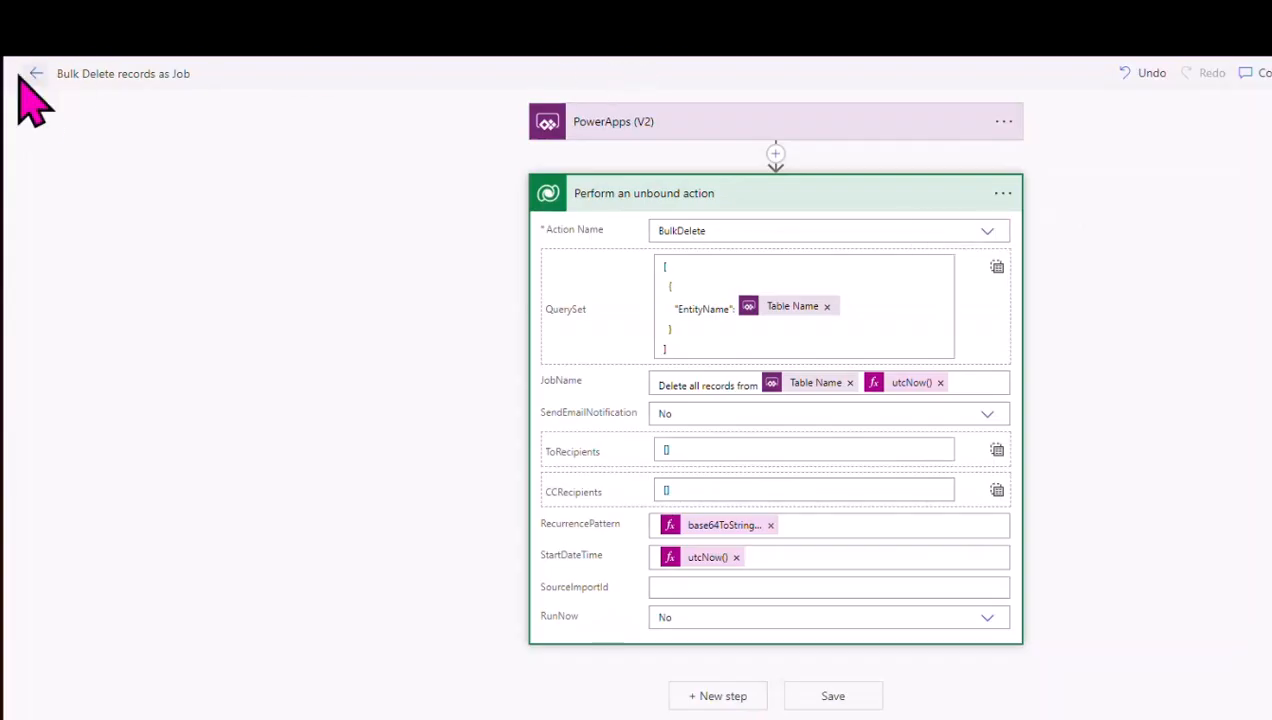
click(35, 73)
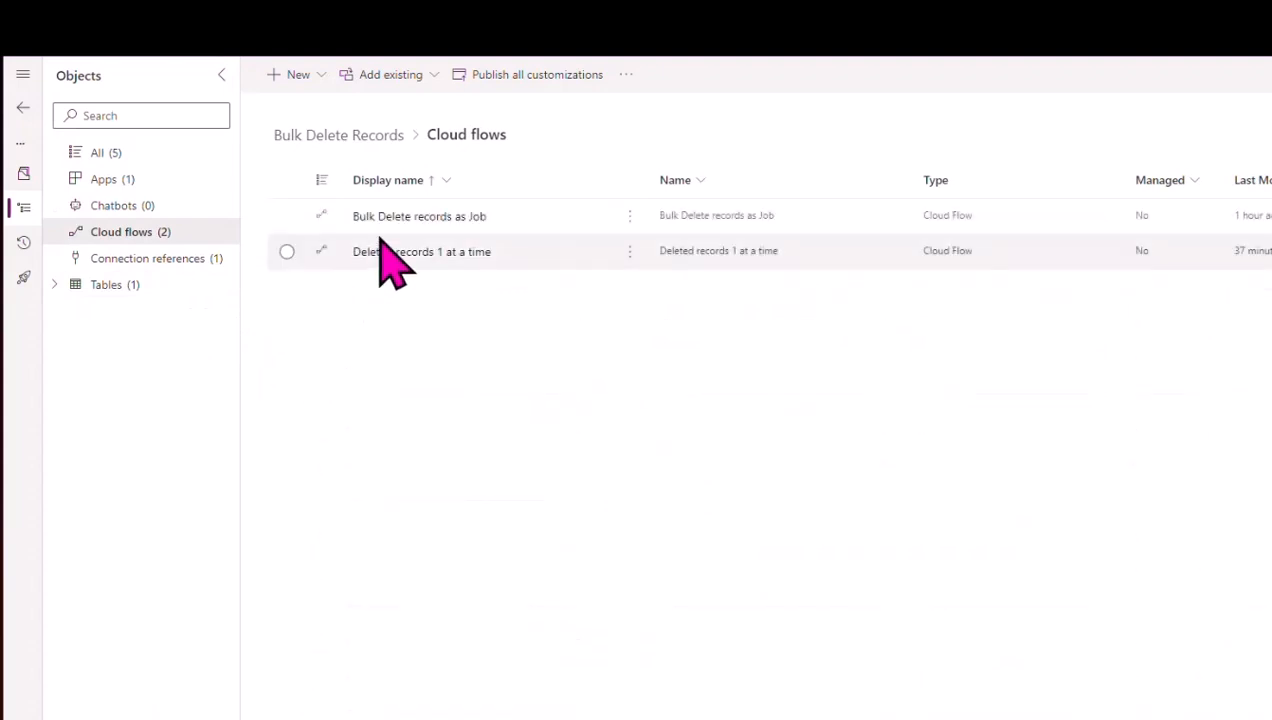
Step: Open the Bulk Delete records as Job flow and its most recent successful run
click(421, 251)
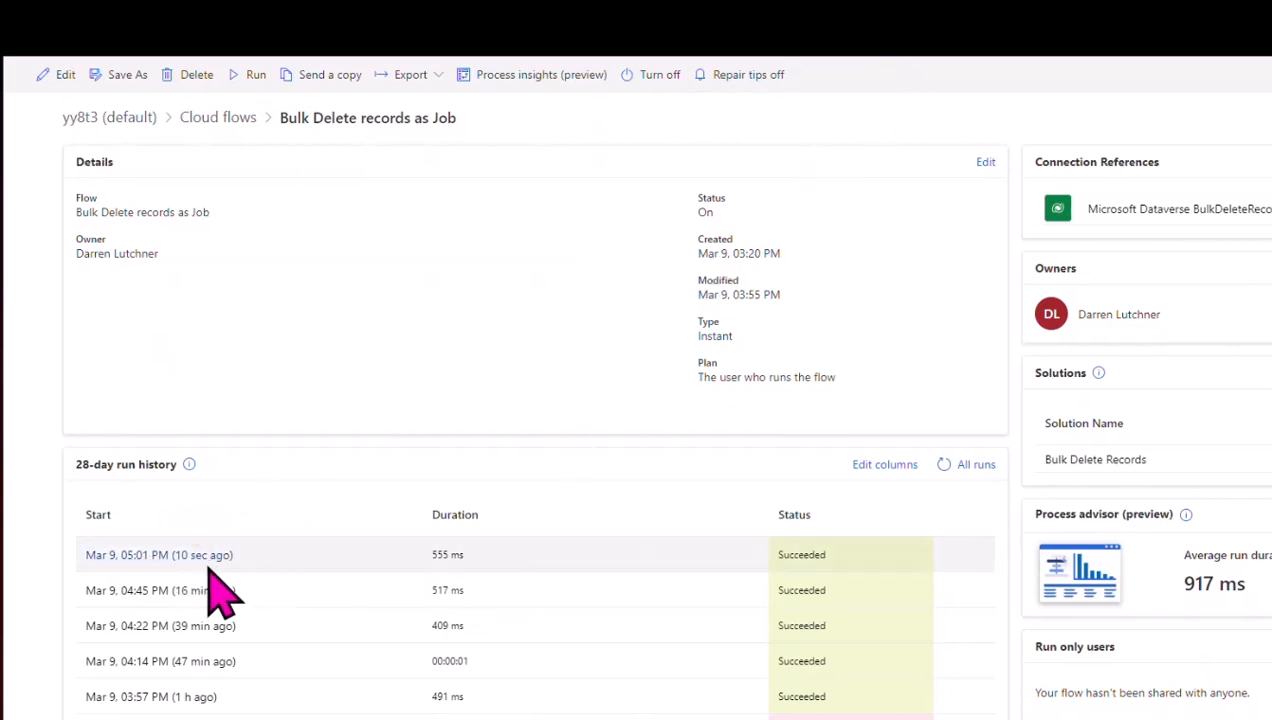
mouse_move(159, 555)
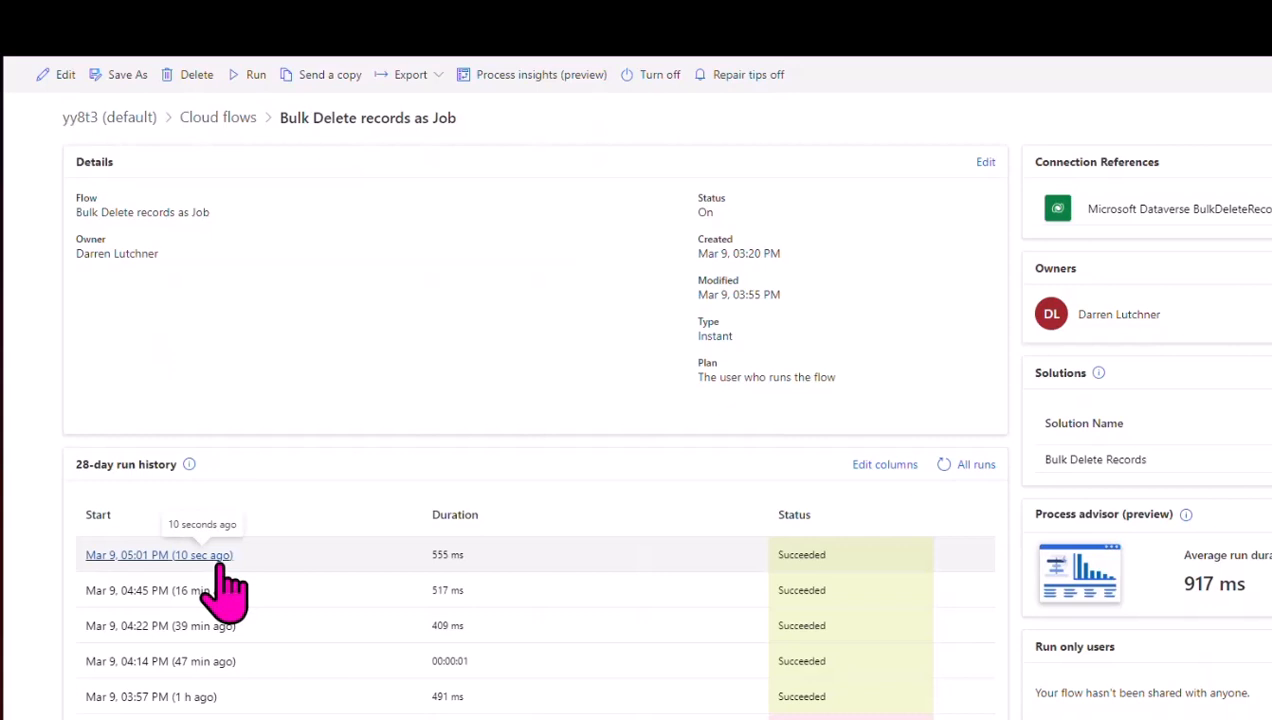
click(158, 555)
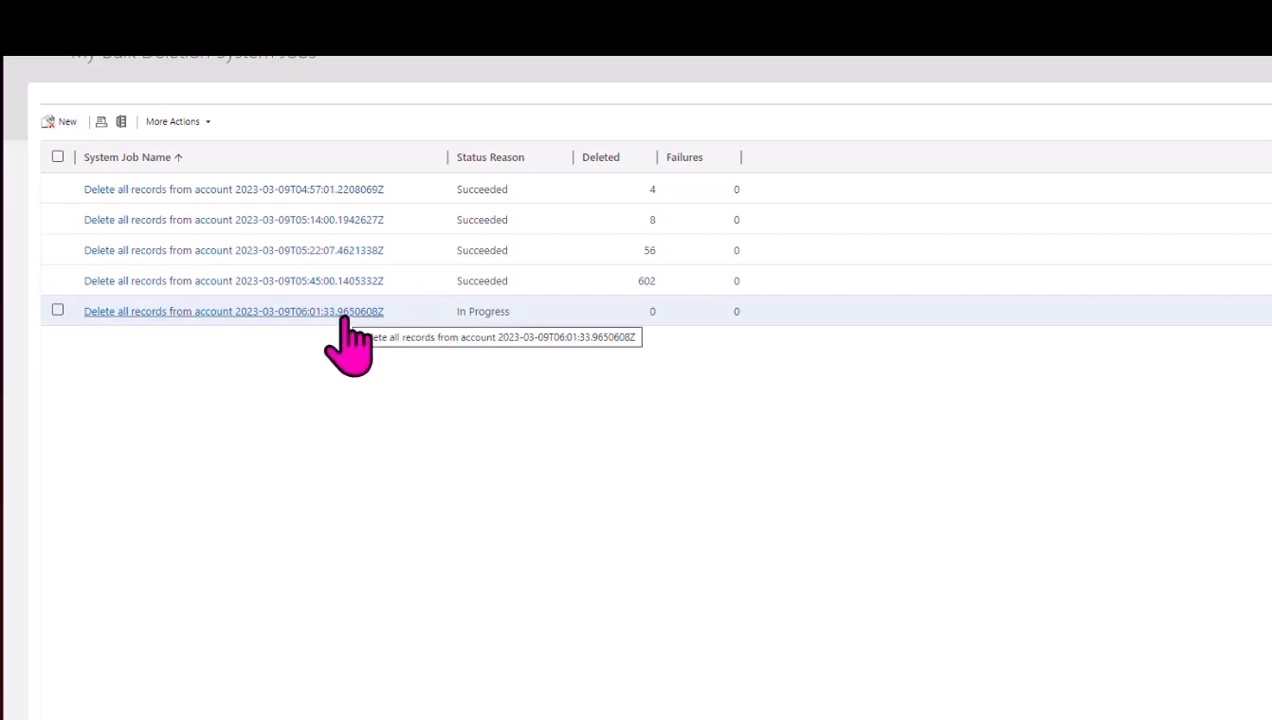
mouse_move(525, 335)
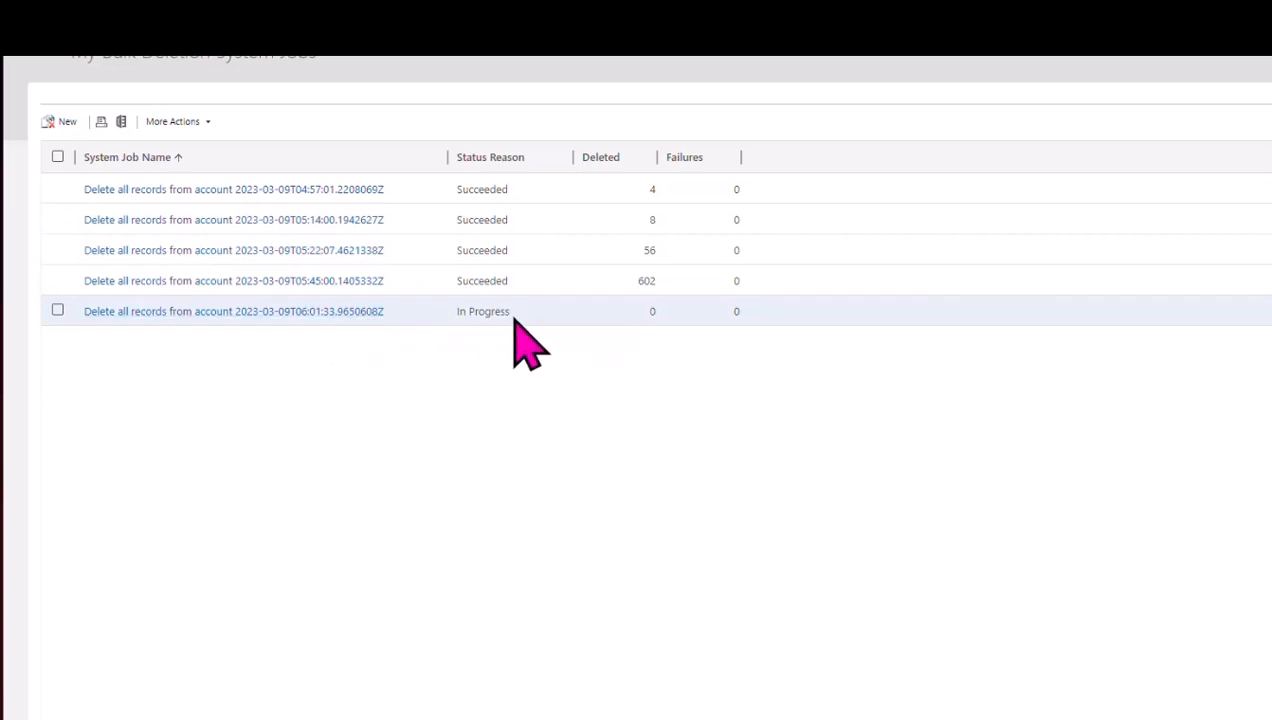
mouse_move(660, 350)
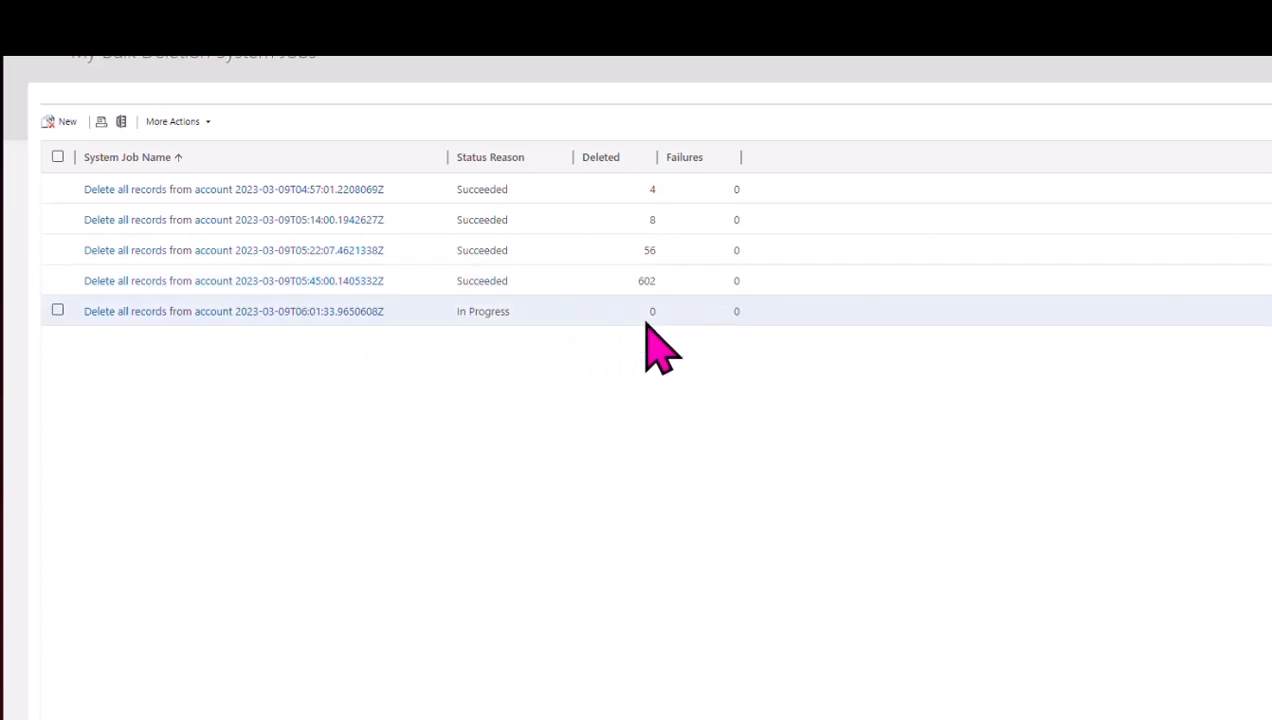
mouse_move(660, 405)
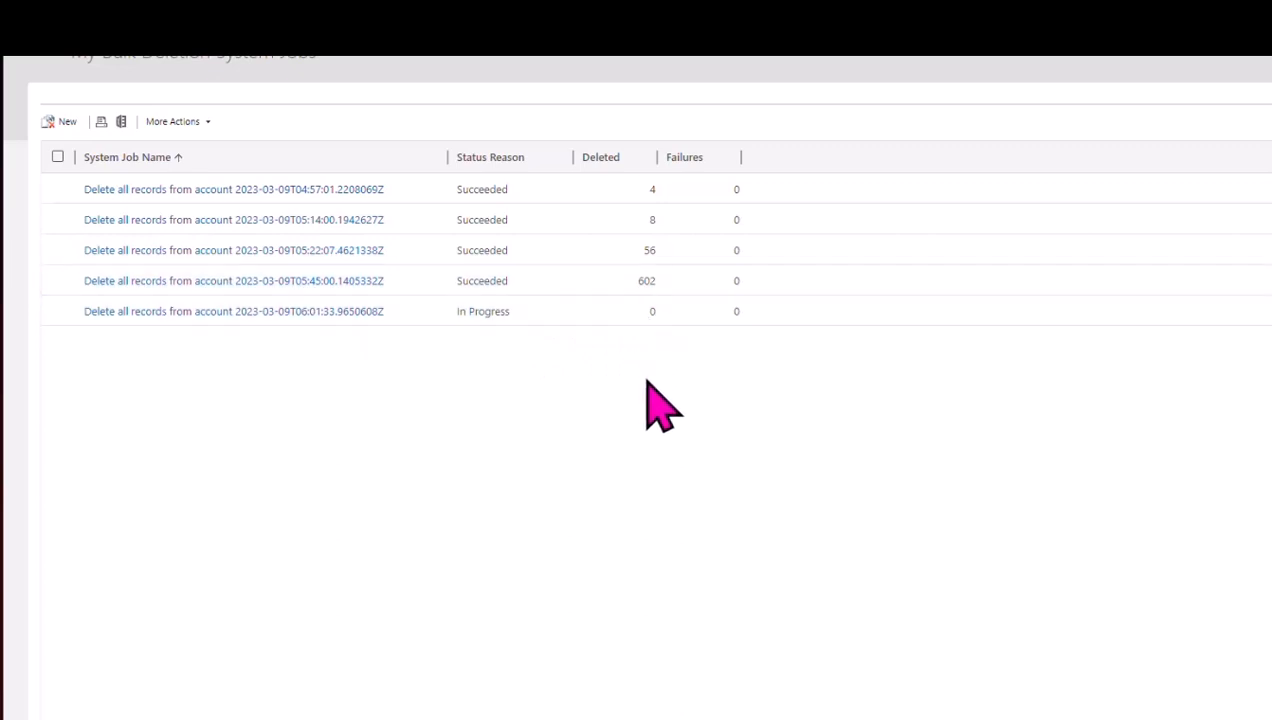
mouse_move(625, 360)
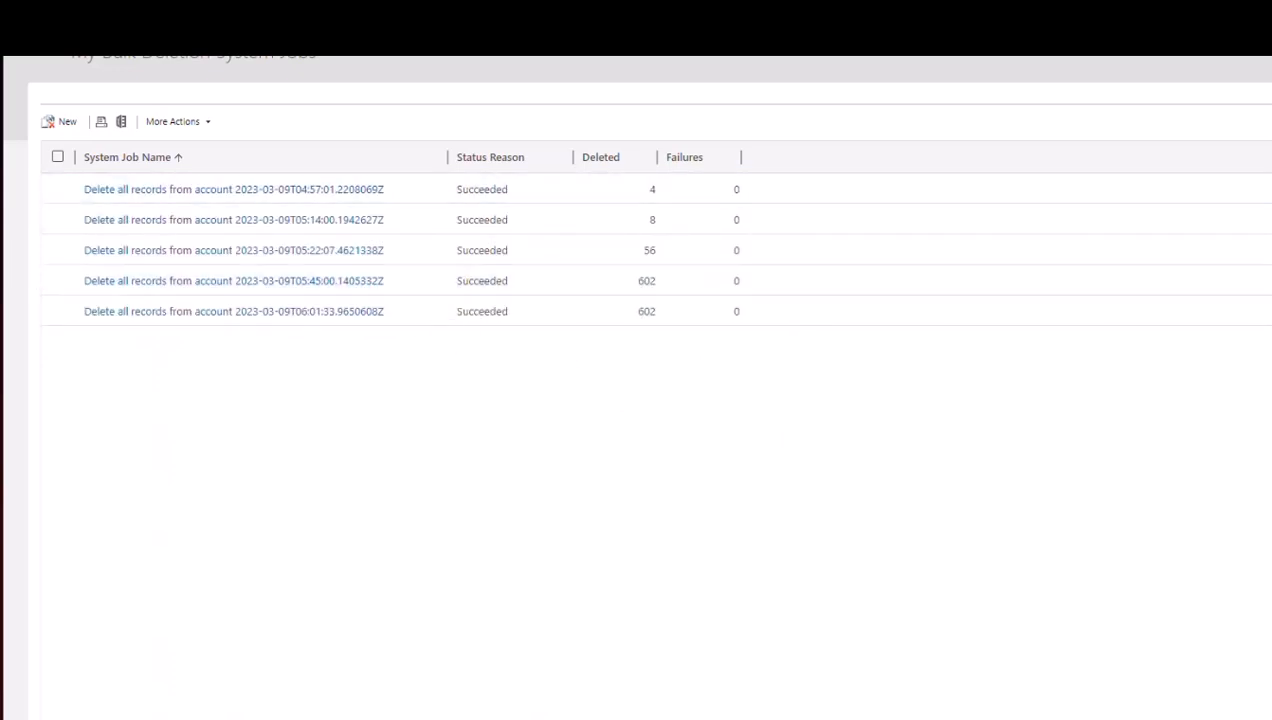
mouse_move(625, 425)
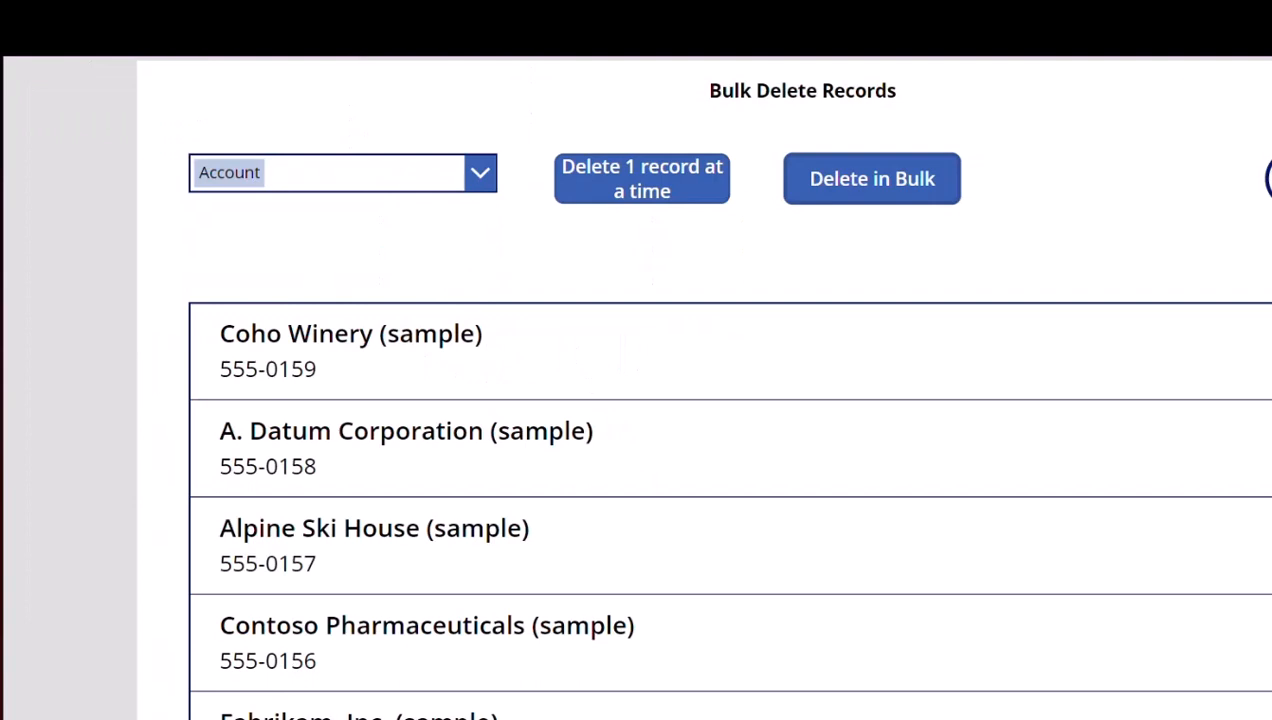
Step: Refresh the app's Account gallery to confirm no records remain
click(871, 178)
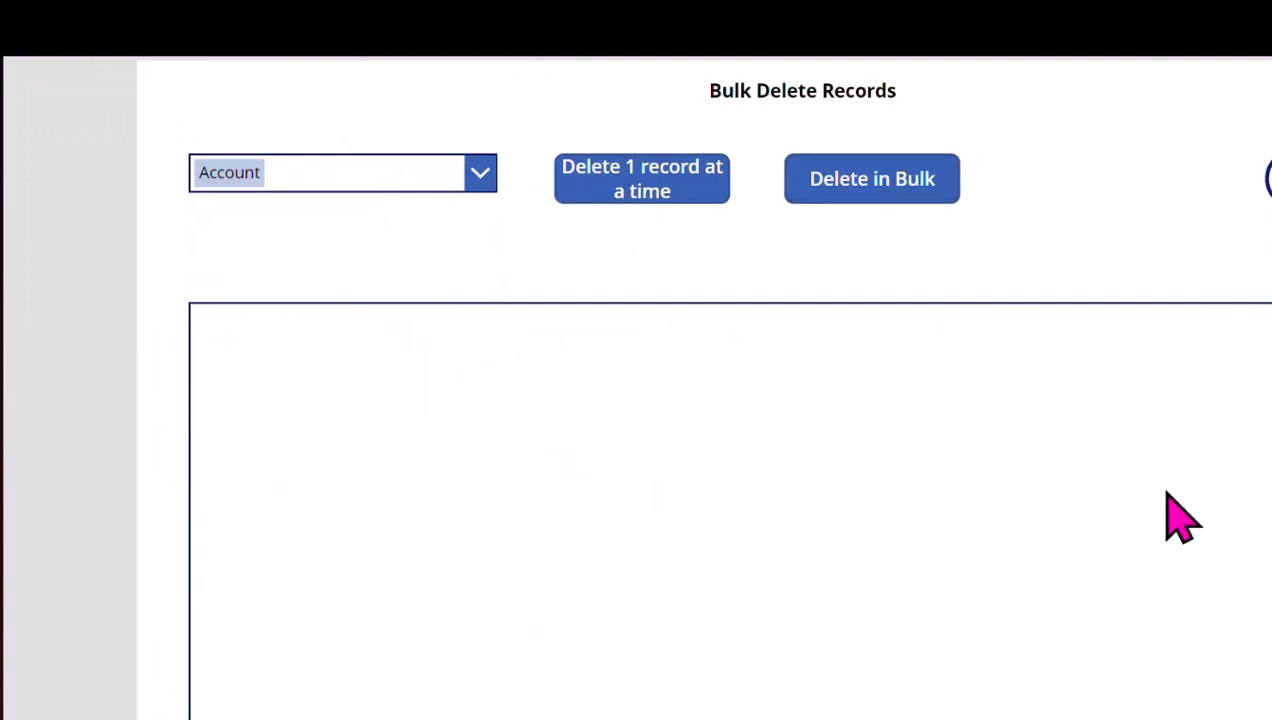
mouse_move(785, 500)
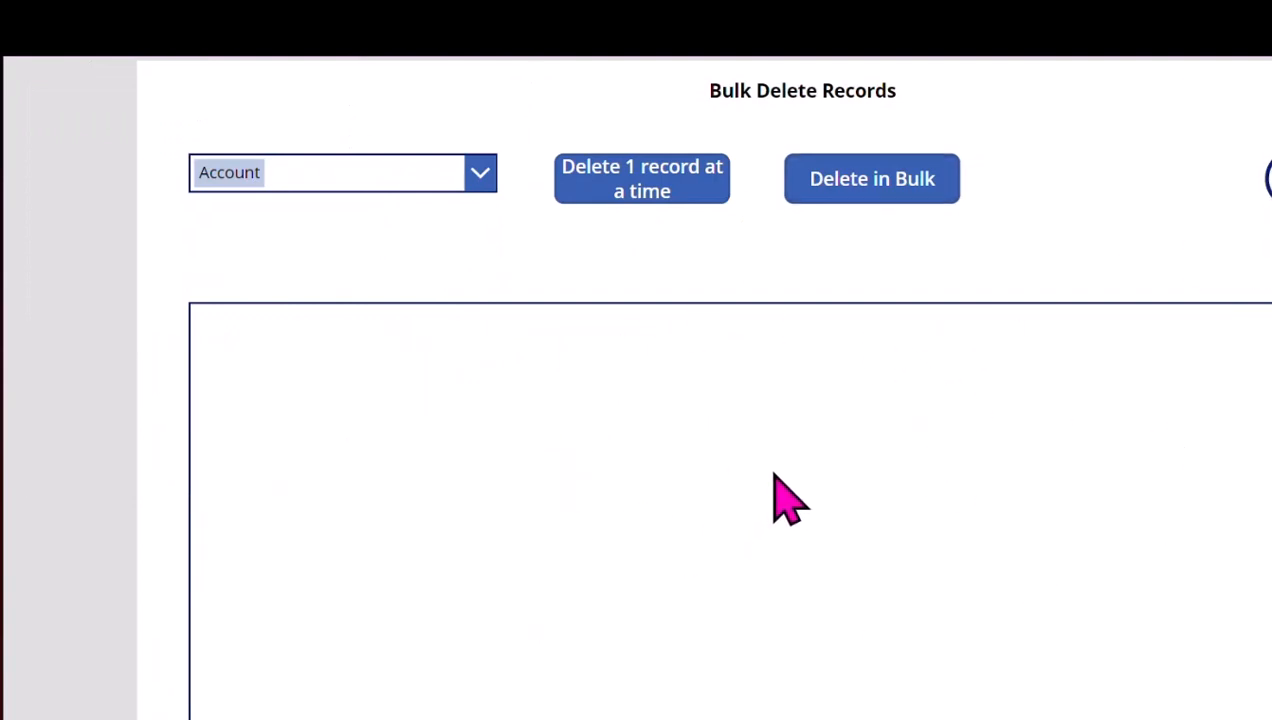
mouse_move(705, 295)
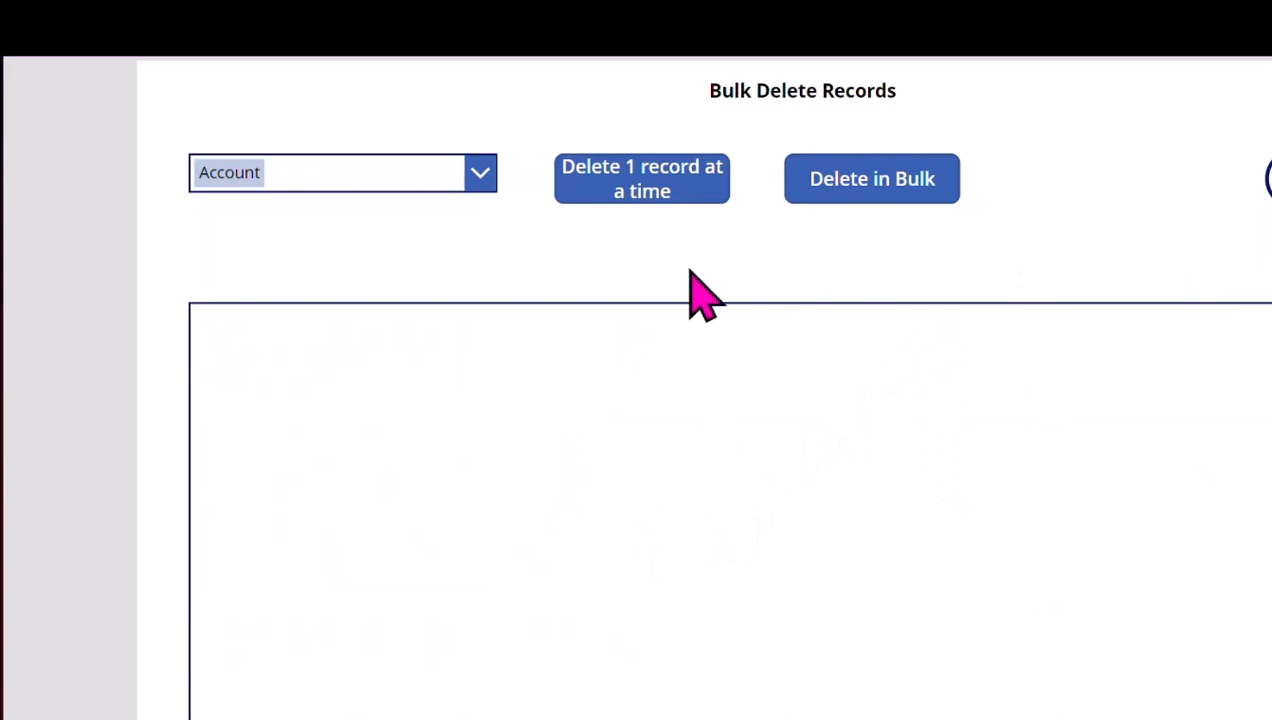
mouse_move(775, 395)
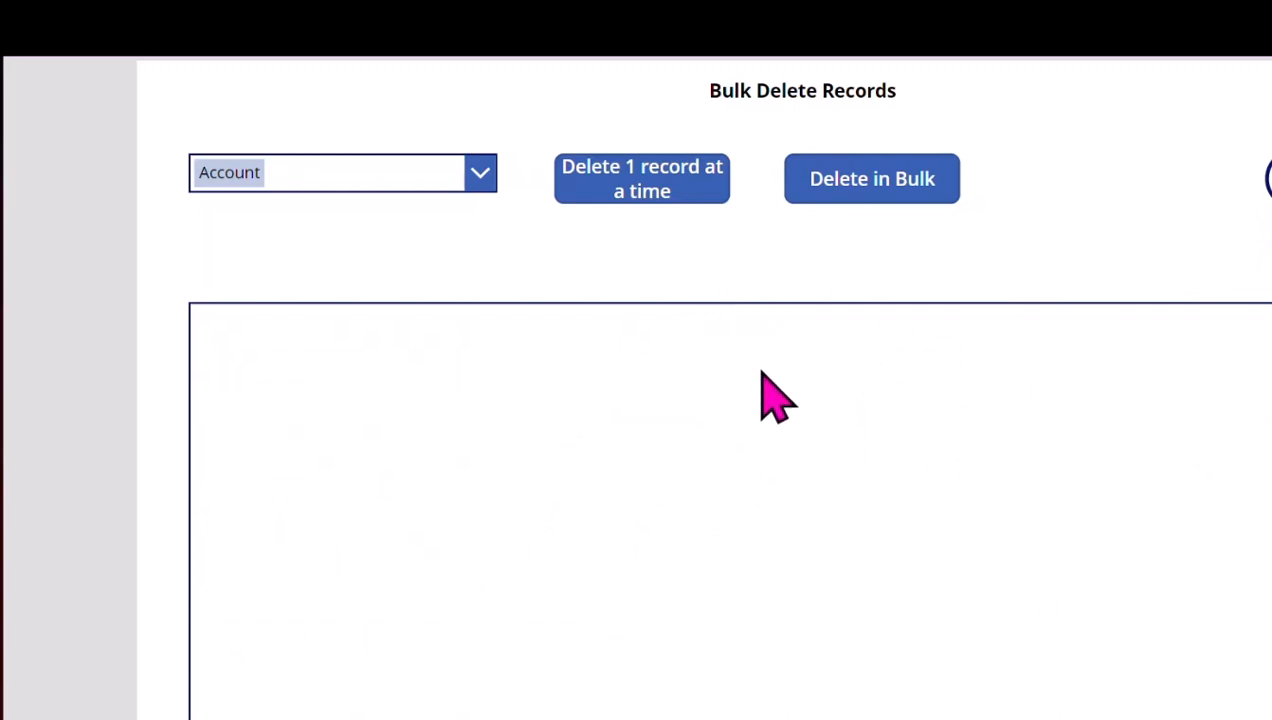